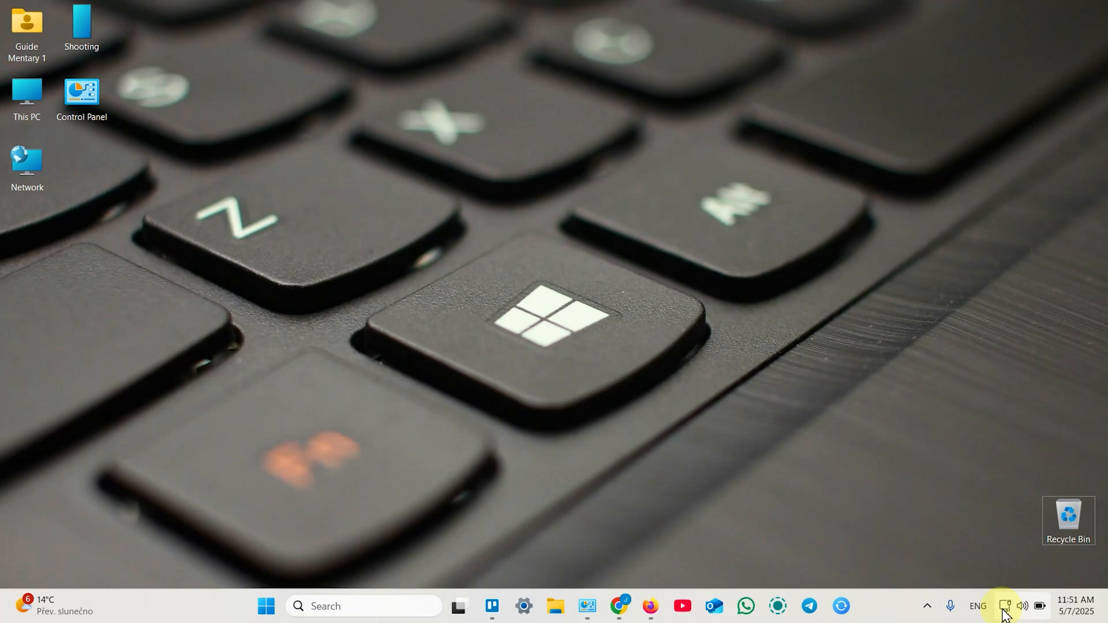
pyautogui.moveTo(1004, 606)
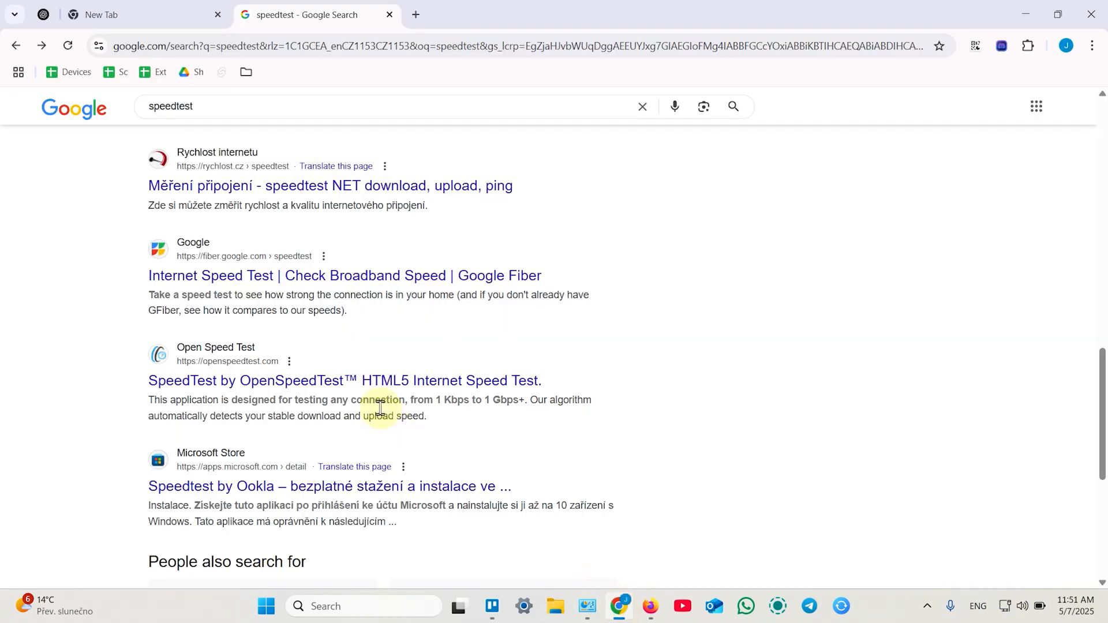
# Step: Follow a speed test search result, which redirects to the NETGEAR RAX30 routerlogin.net page
pyautogui.click(344, 276)
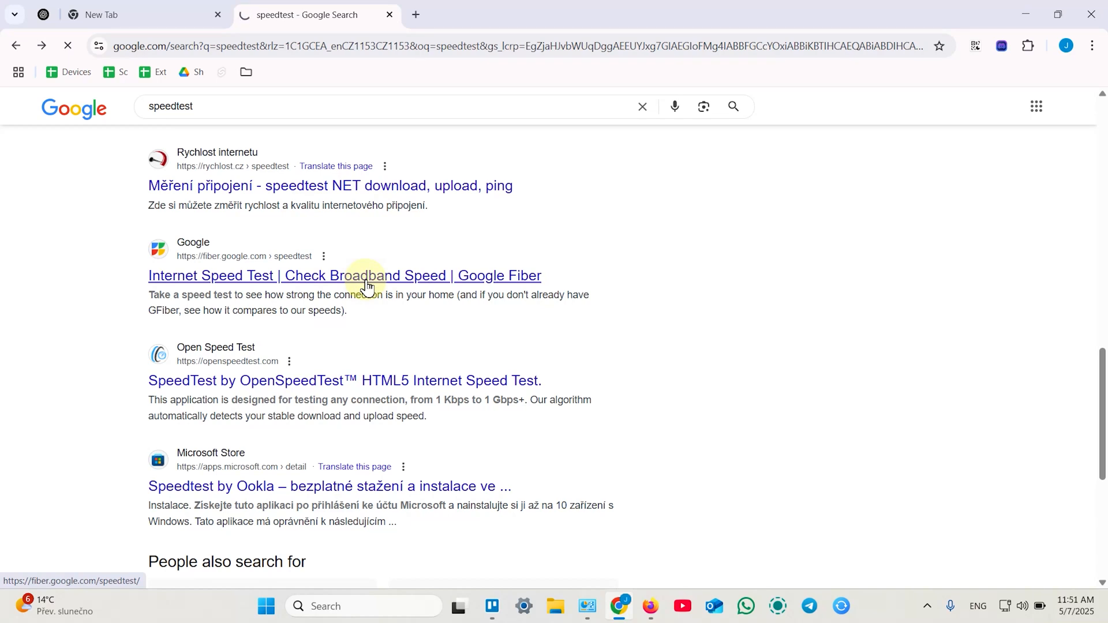
pyautogui.click(344, 276)
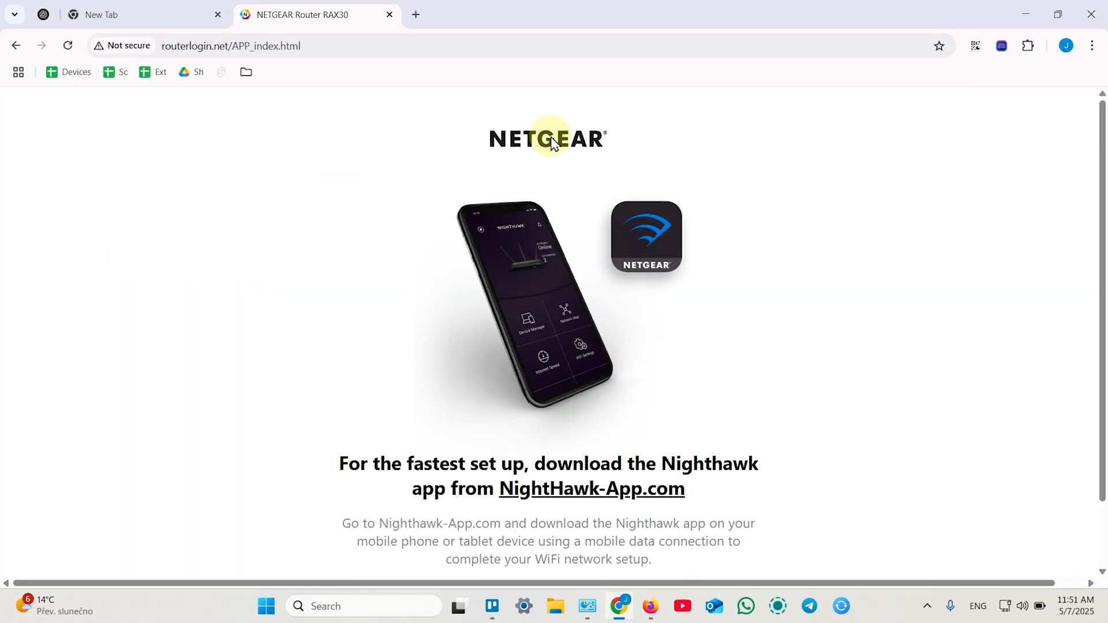
# Step: Agree to the NETGEAR terms and answer the data-collection request to reach the Welcome page
pyautogui.scroll(-3)
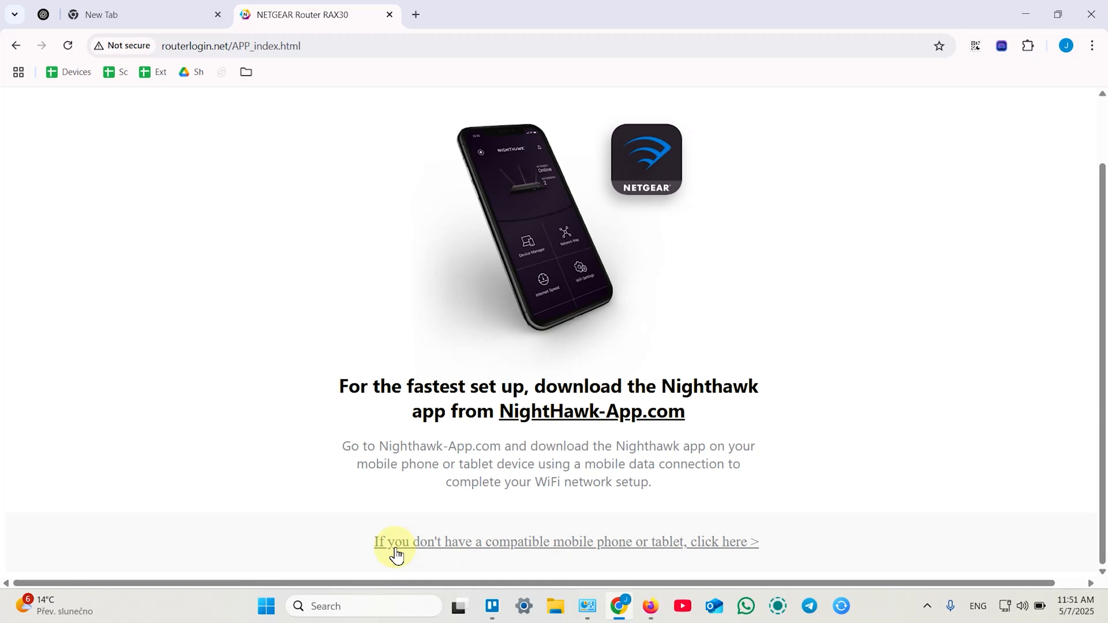
pyautogui.moveTo(639, 544)
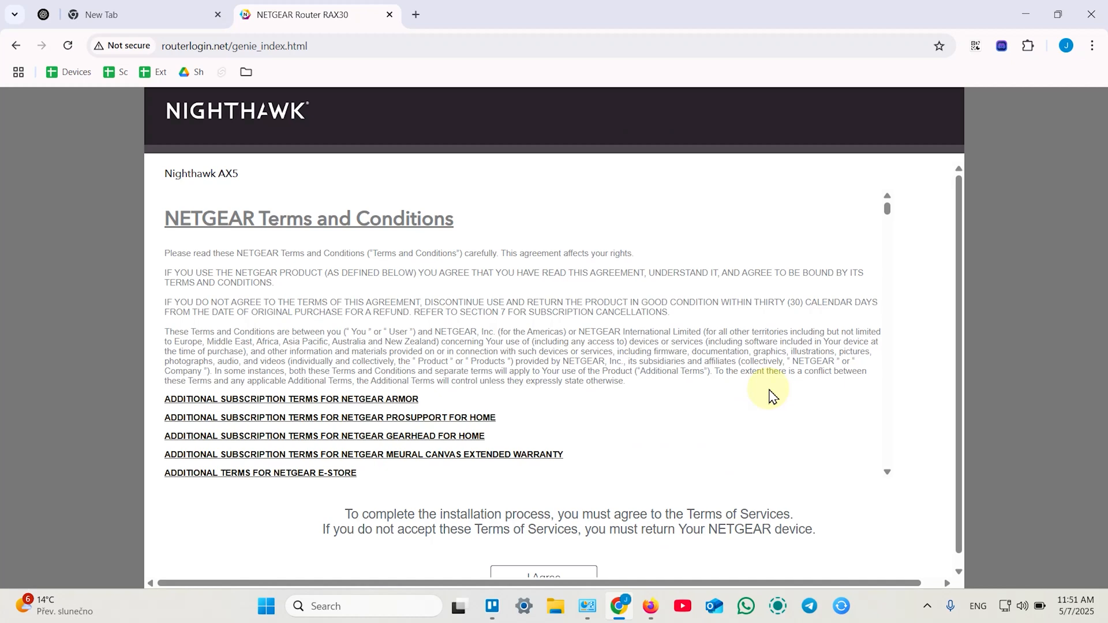
pyautogui.scroll(-3)
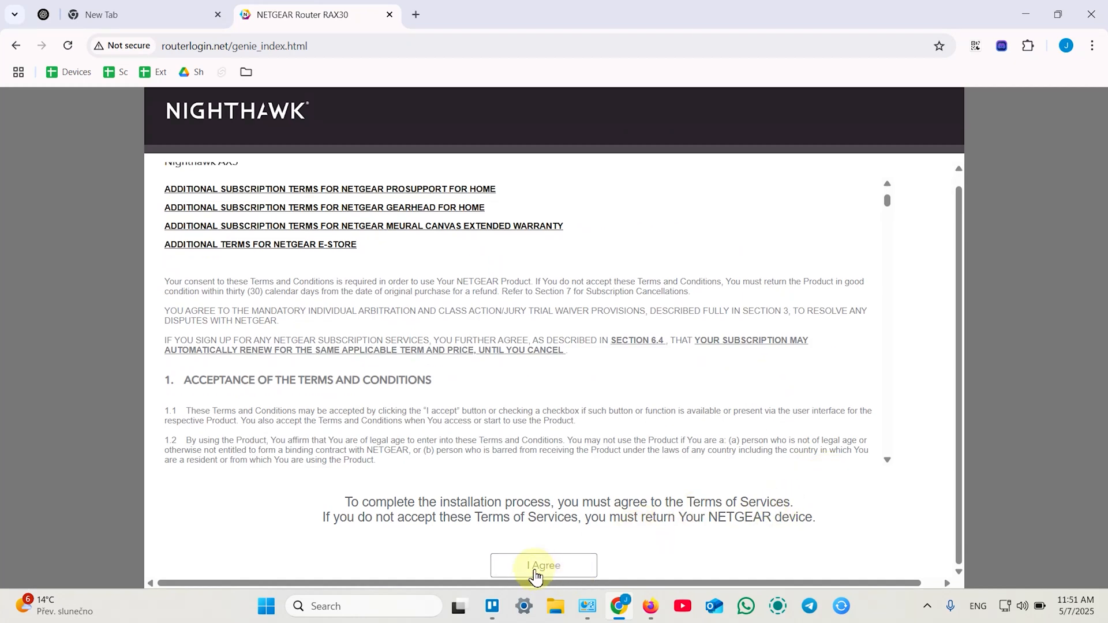
pyautogui.click(543, 566)
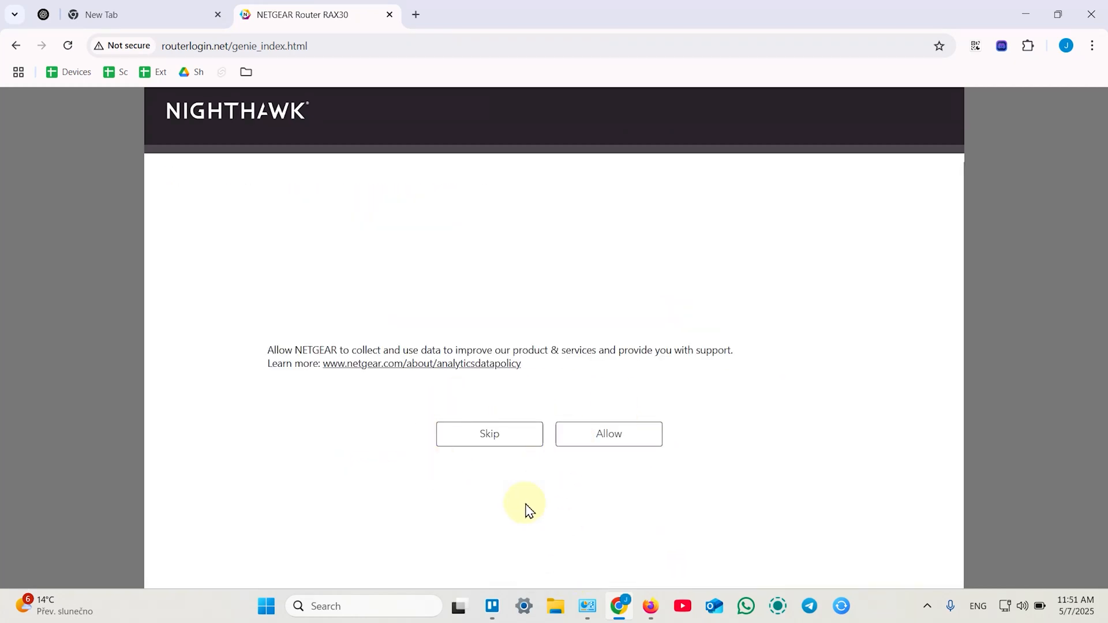
pyautogui.moveTo(304, 362)
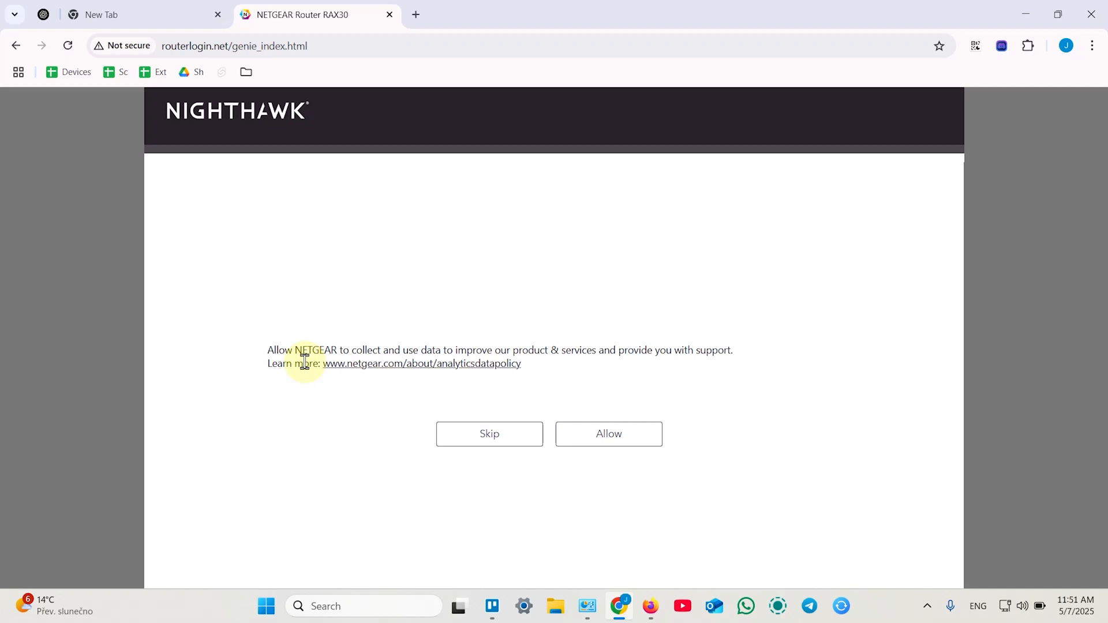
pyautogui.moveTo(283, 354)
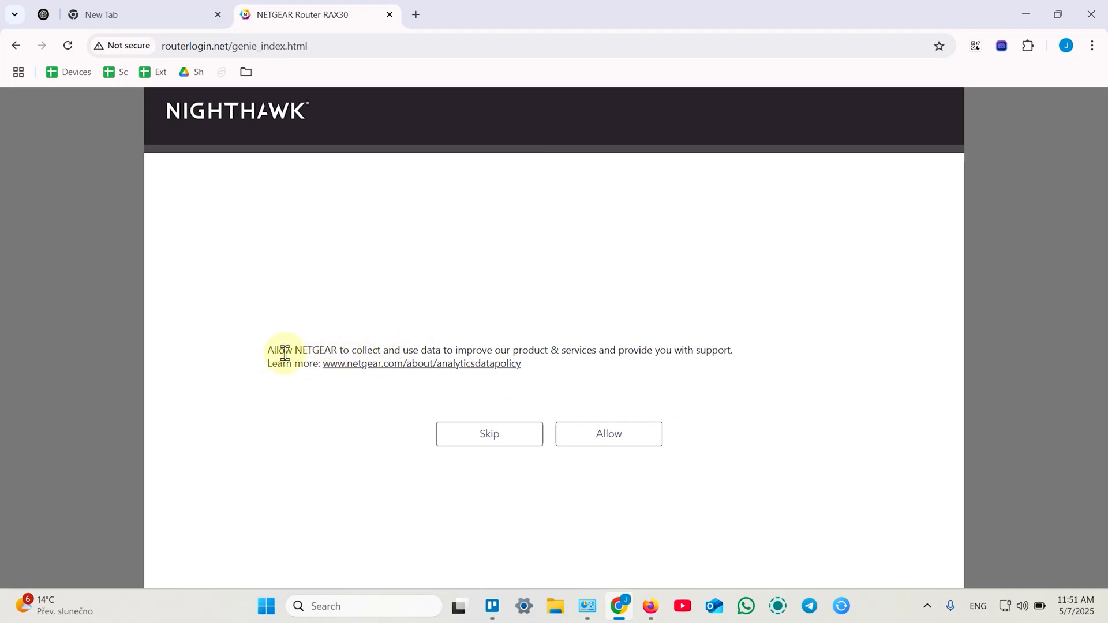
pyautogui.moveTo(361, 350)
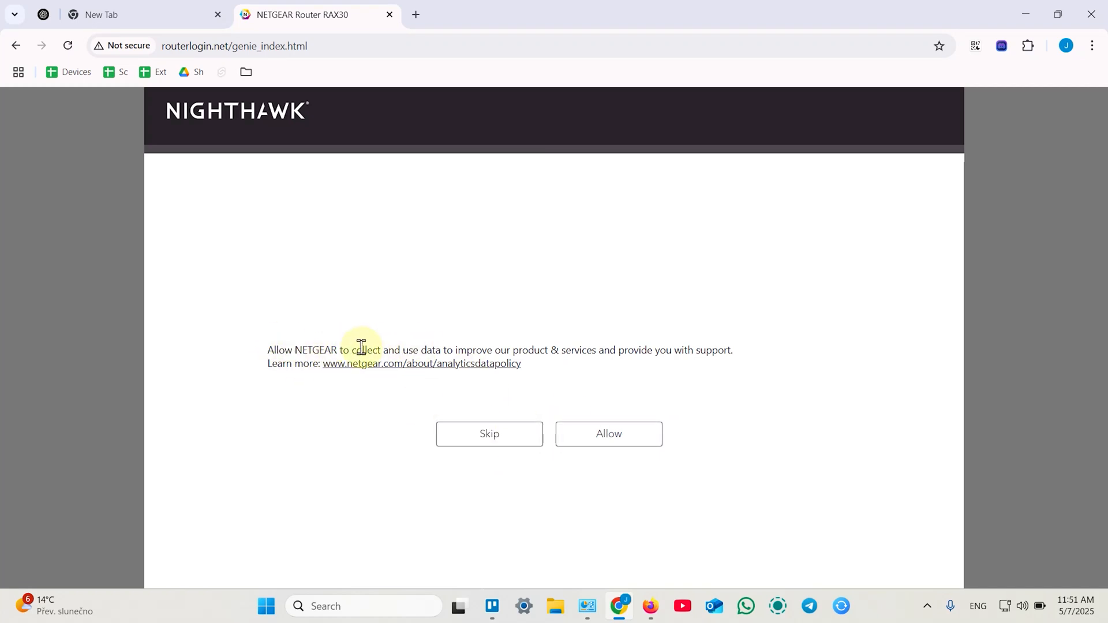
pyautogui.click(488, 434)
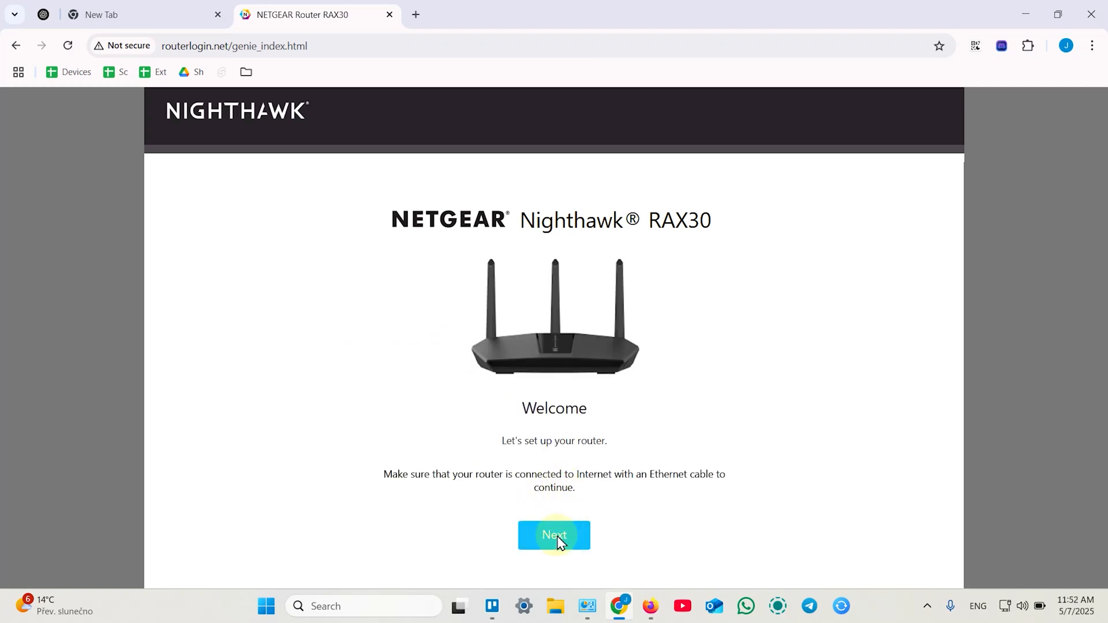
# Step: Continue through the Welcome and Internet detected screens to the Admin Account Settings form
pyautogui.click(554, 535)
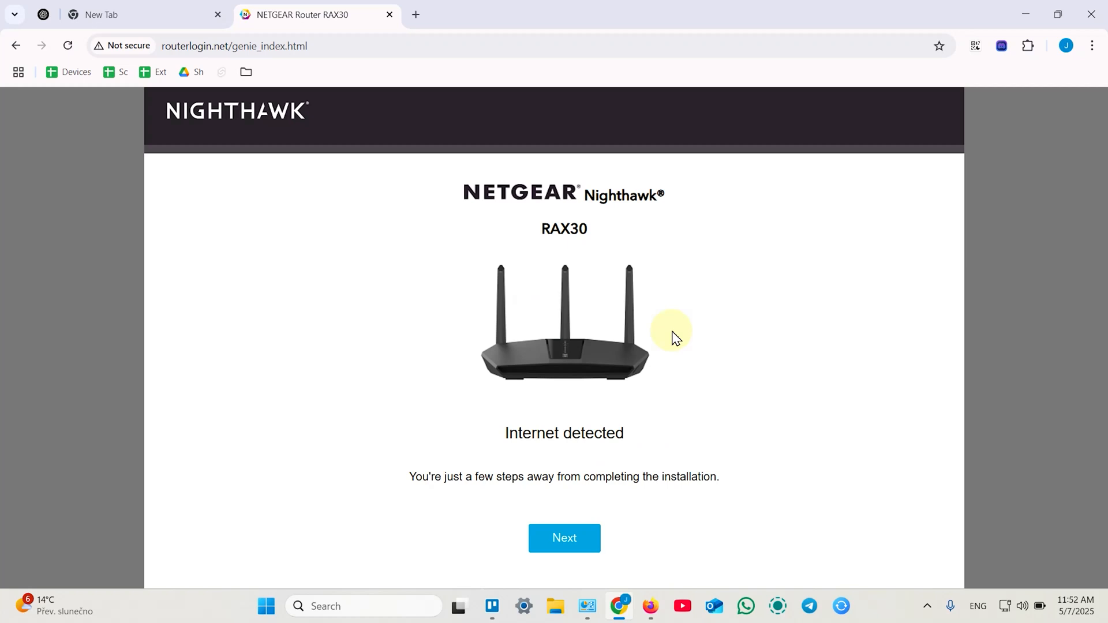
pyautogui.click(564, 538)
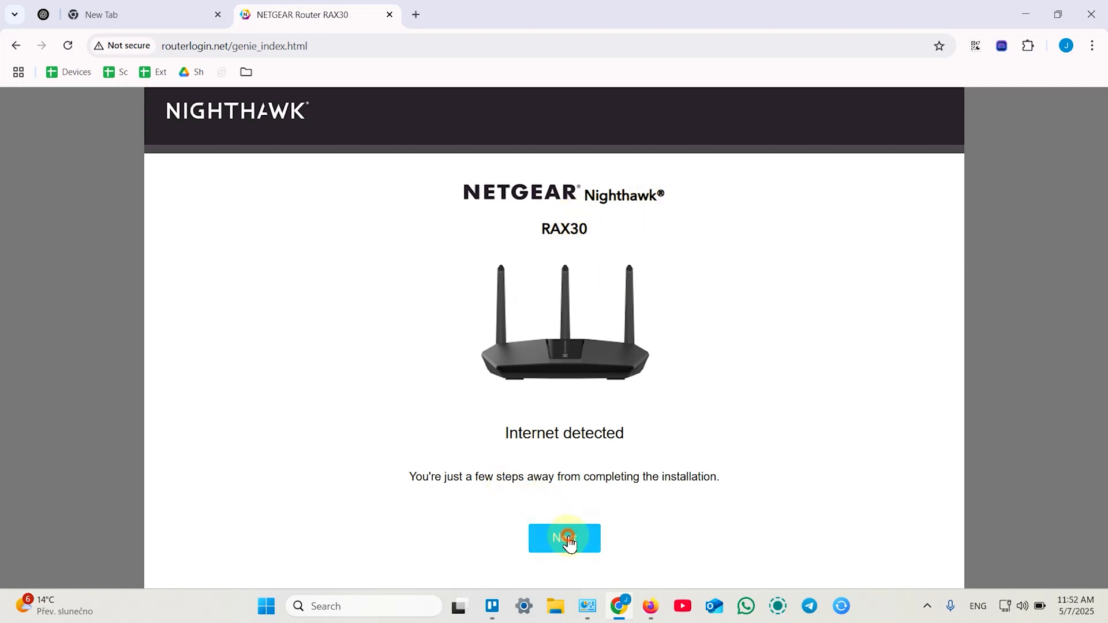
pyautogui.click(564, 538)
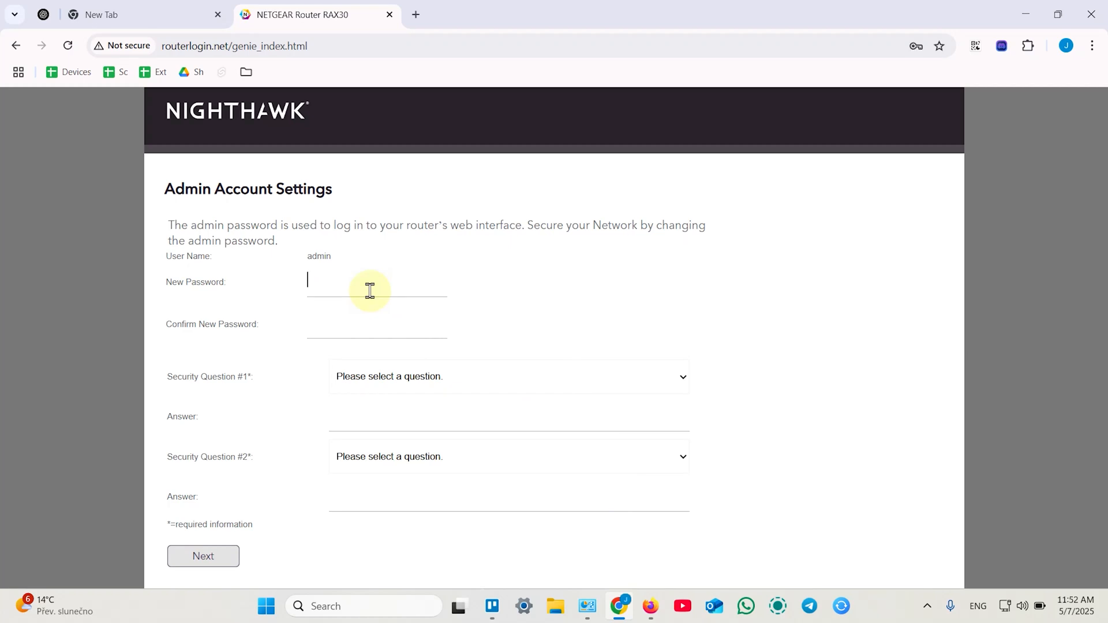
pyautogui.moveTo(438, 210)
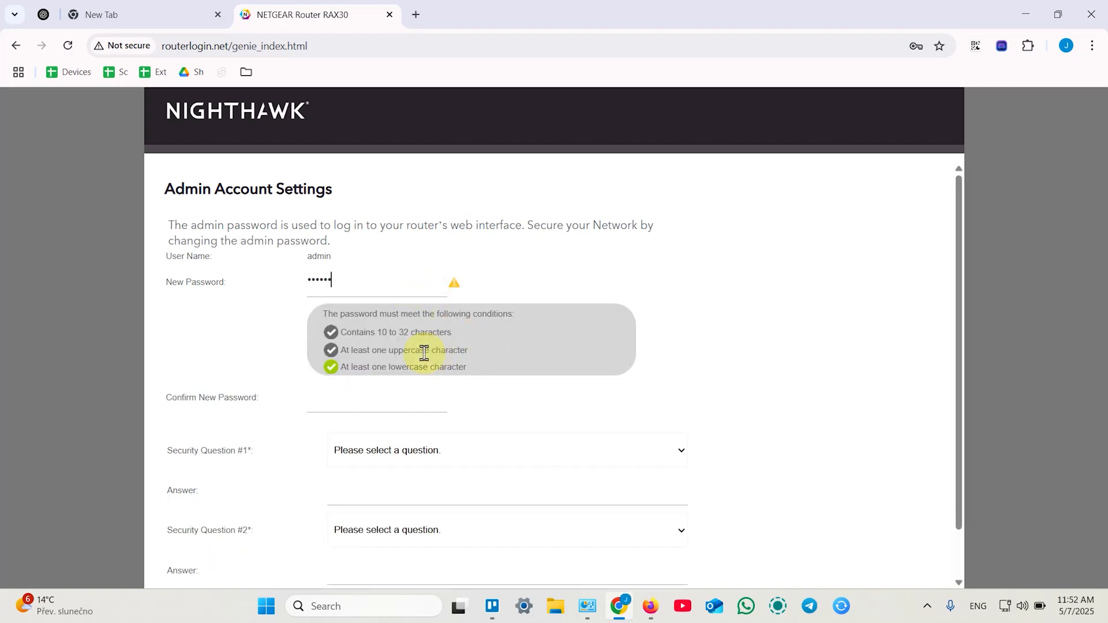
pyautogui.moveTo(380, 336)
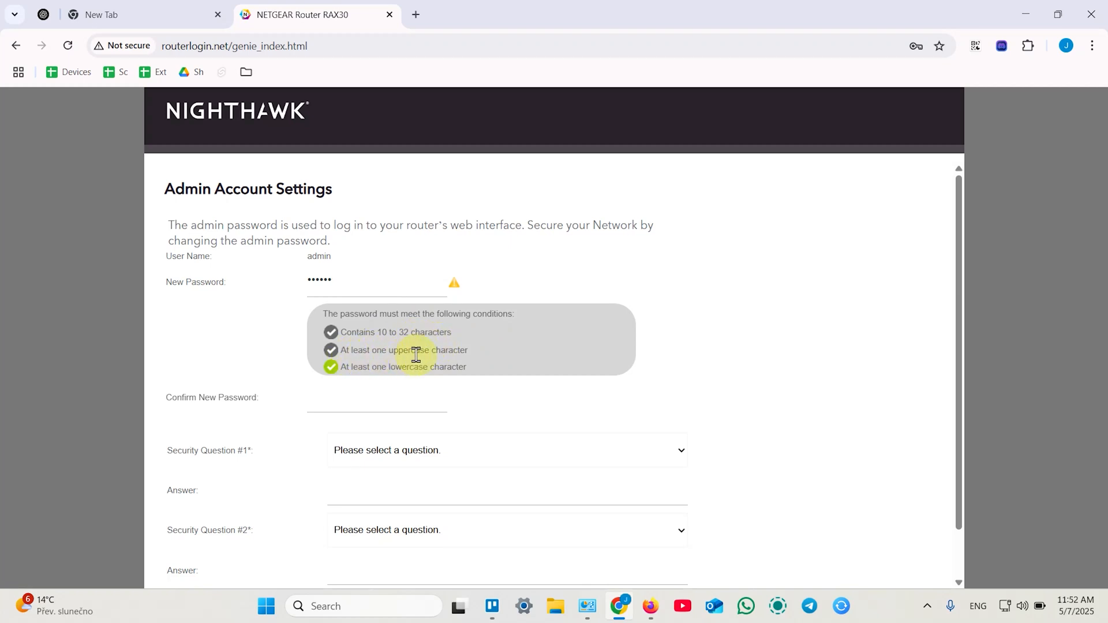
pyautogui.moveTo(367, 290)
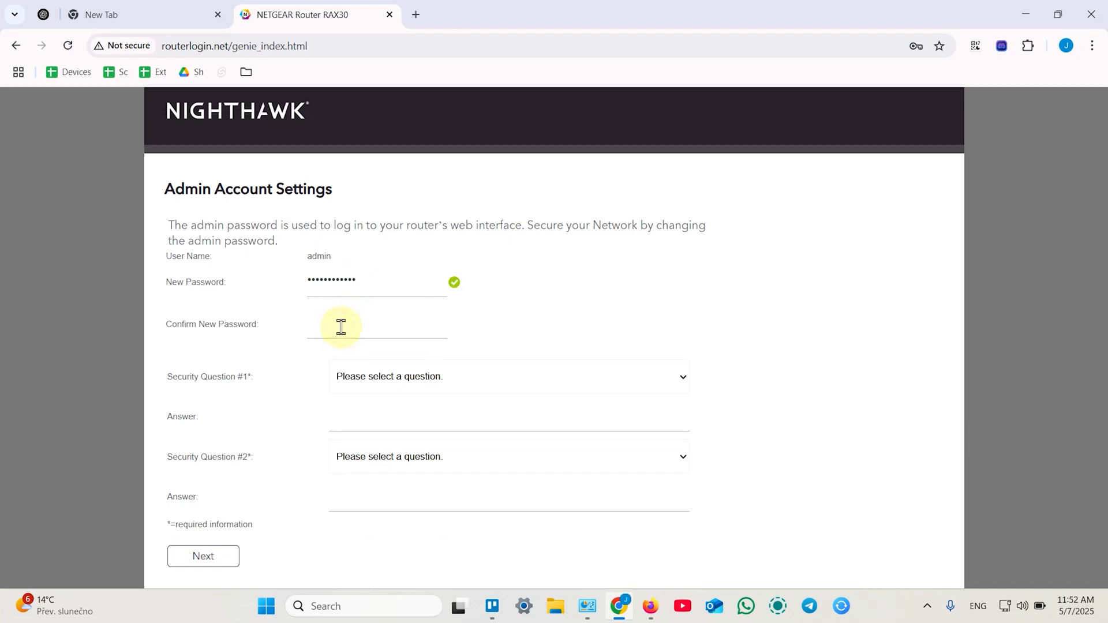
# Step: Set the new admin password, choose security questions answered 'q', and submit the account settings
pyautogui.write('password')
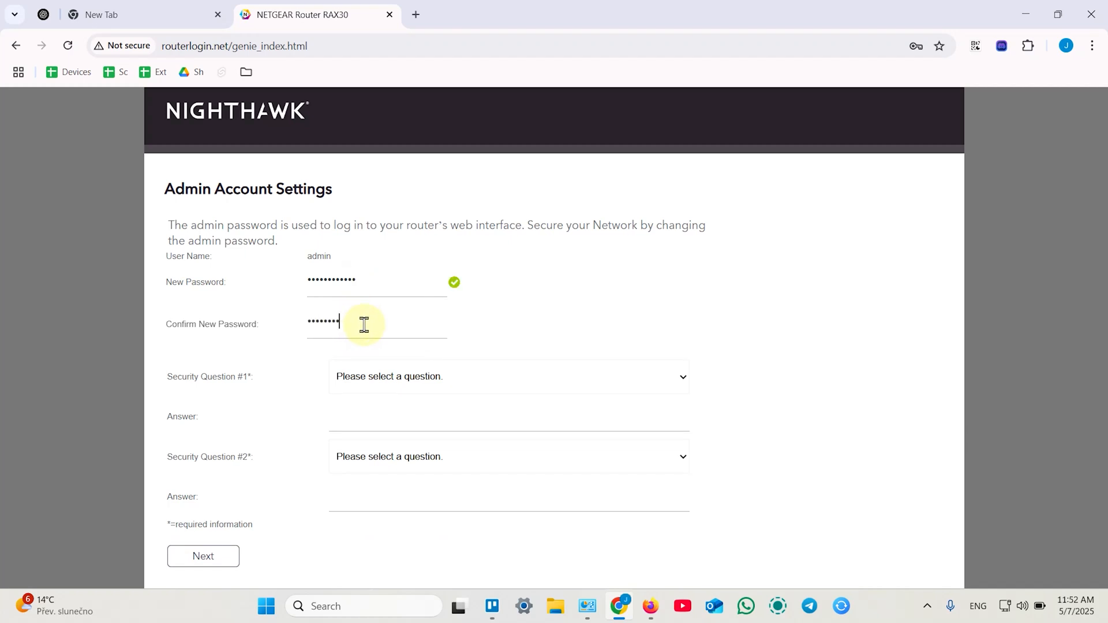
pyautogui.click(508, 376)
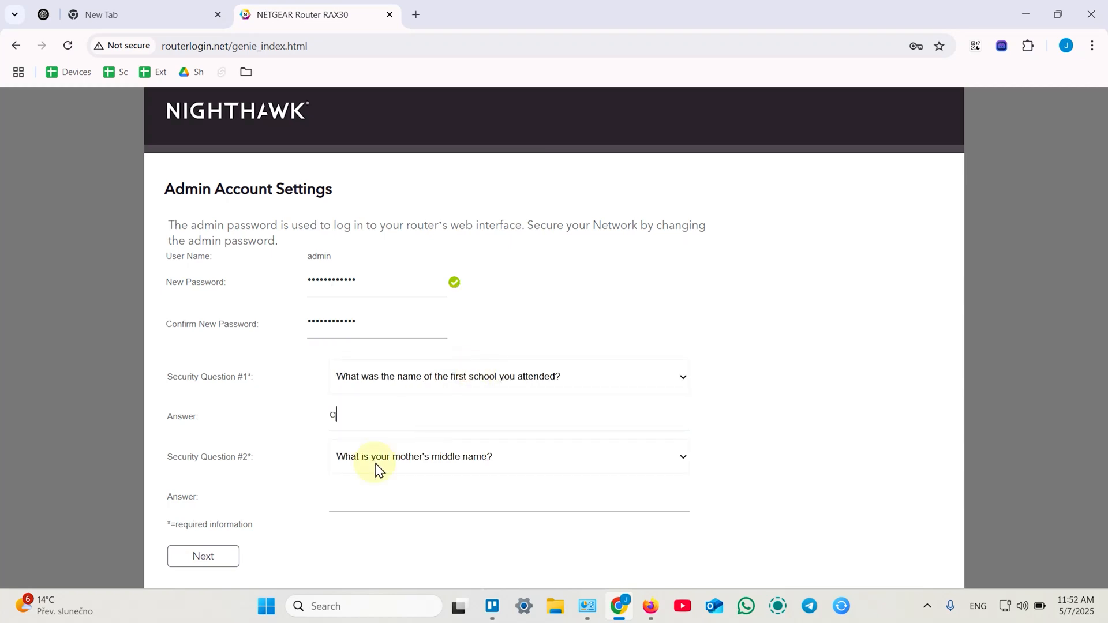
pyautogui.write('q')
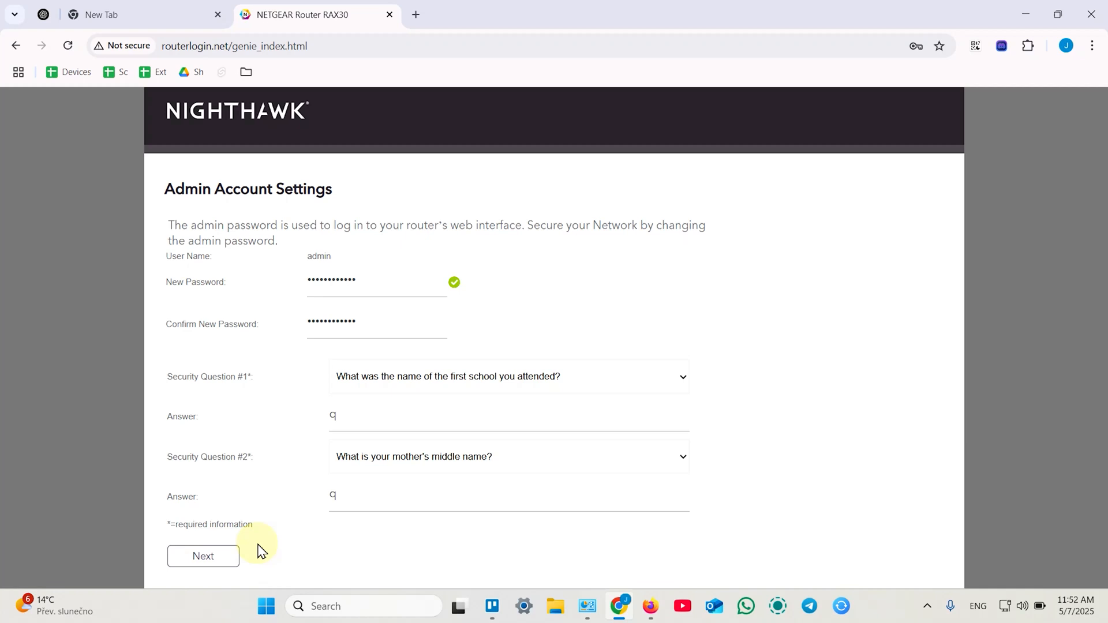
pyautogui.click(203, 556)
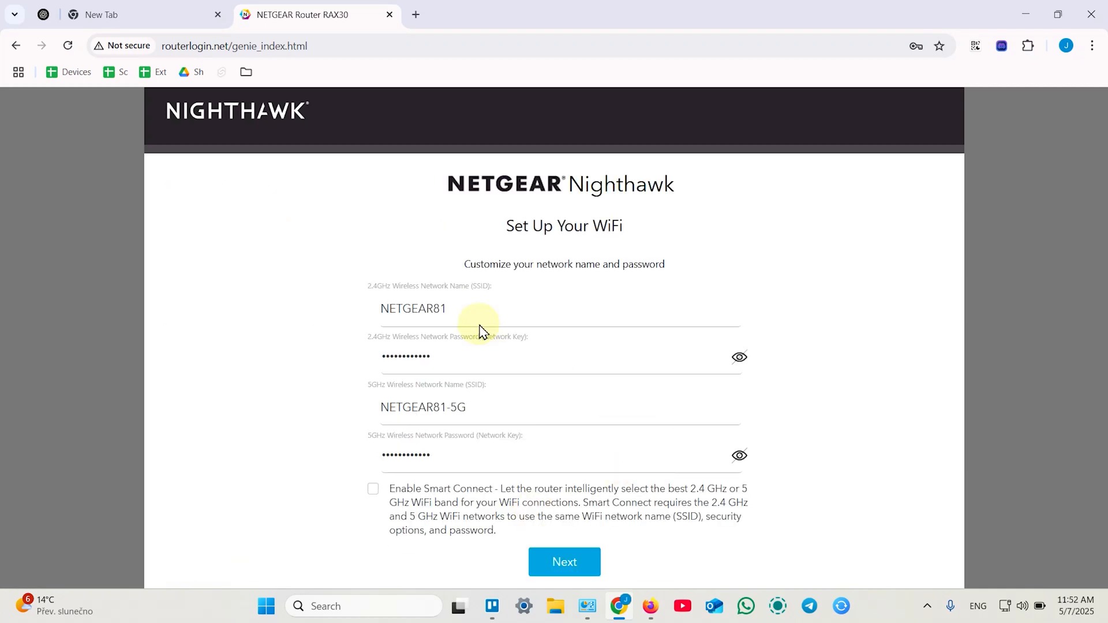
# Step: Reveal the WiFi passwords, enable Smart Connect for NETGEAR81 on both bands, and submit
pyautogui.click(413, 309)
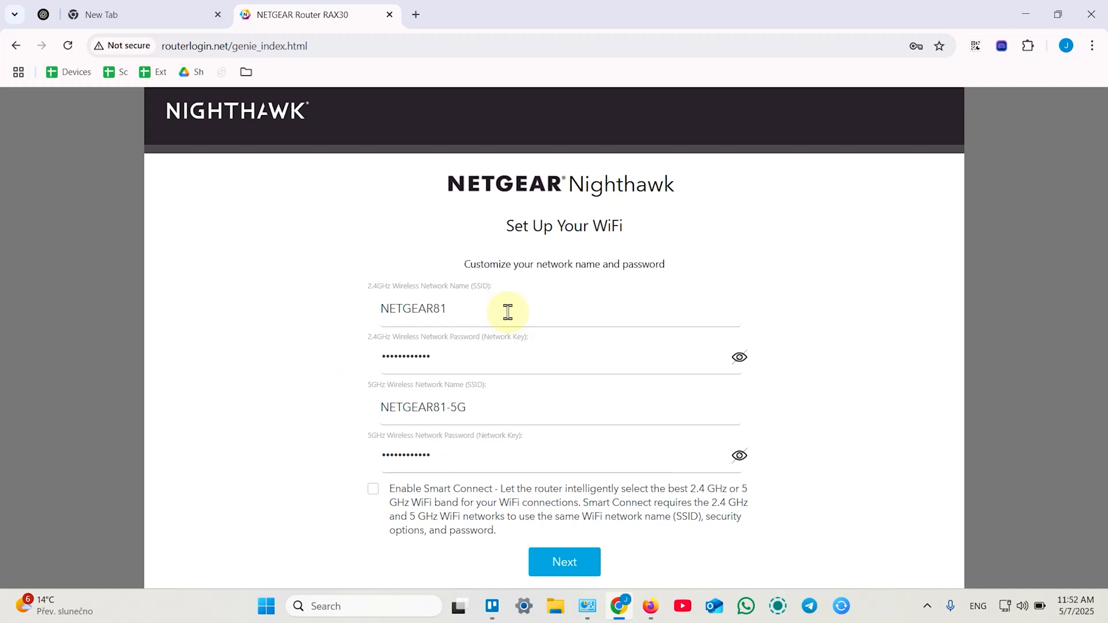
pyautogui.doubleClick(414, 309)
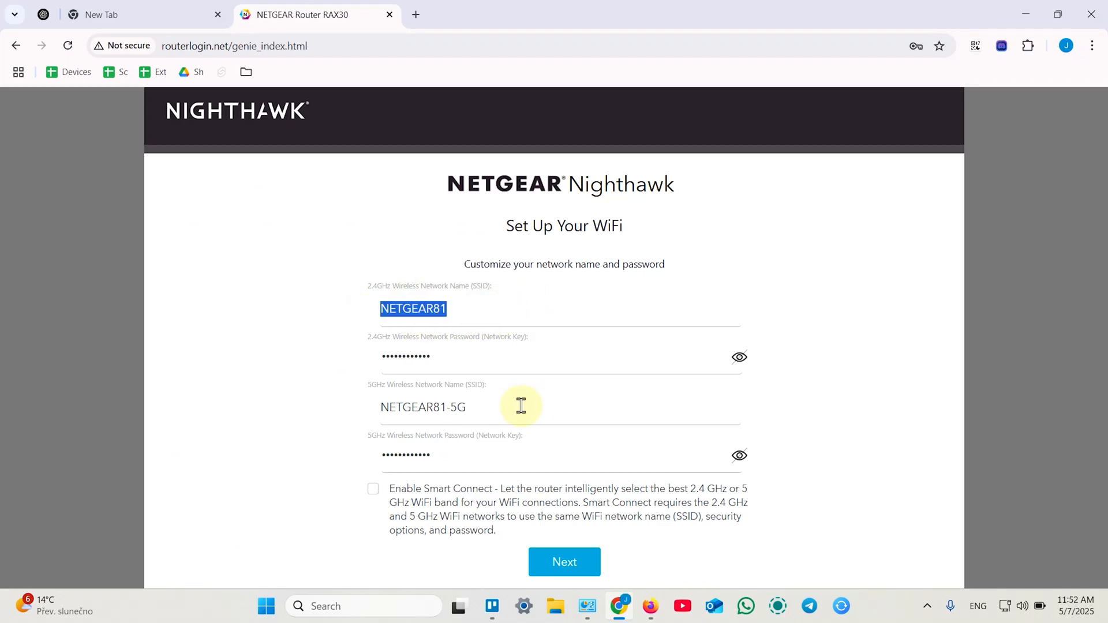
pyautogui.click(740, 357)
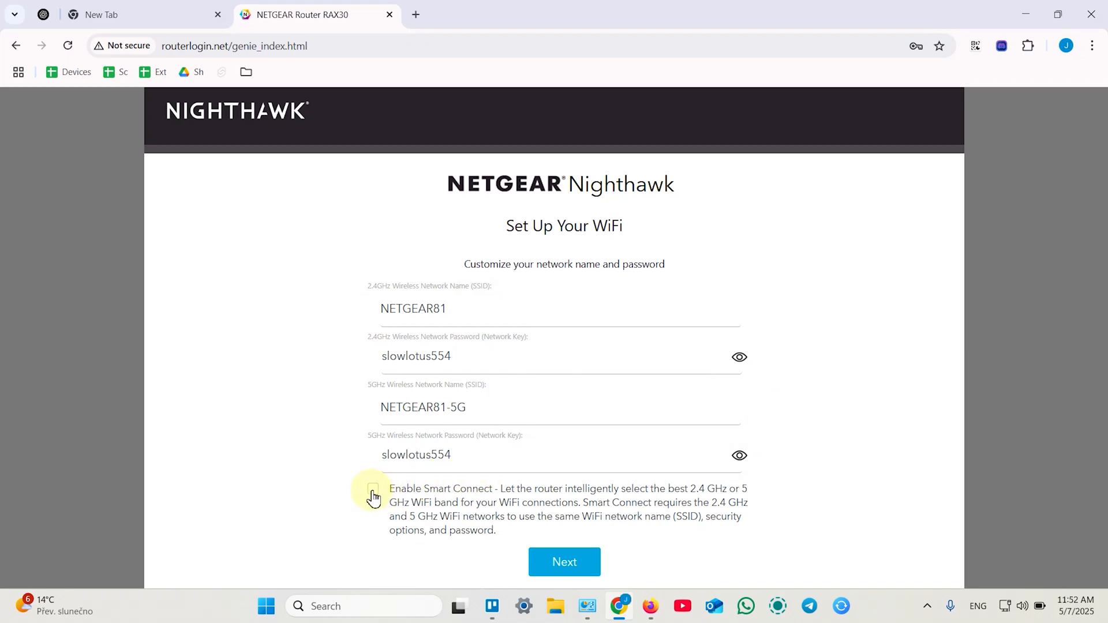
pyautogui.click(374, 493)
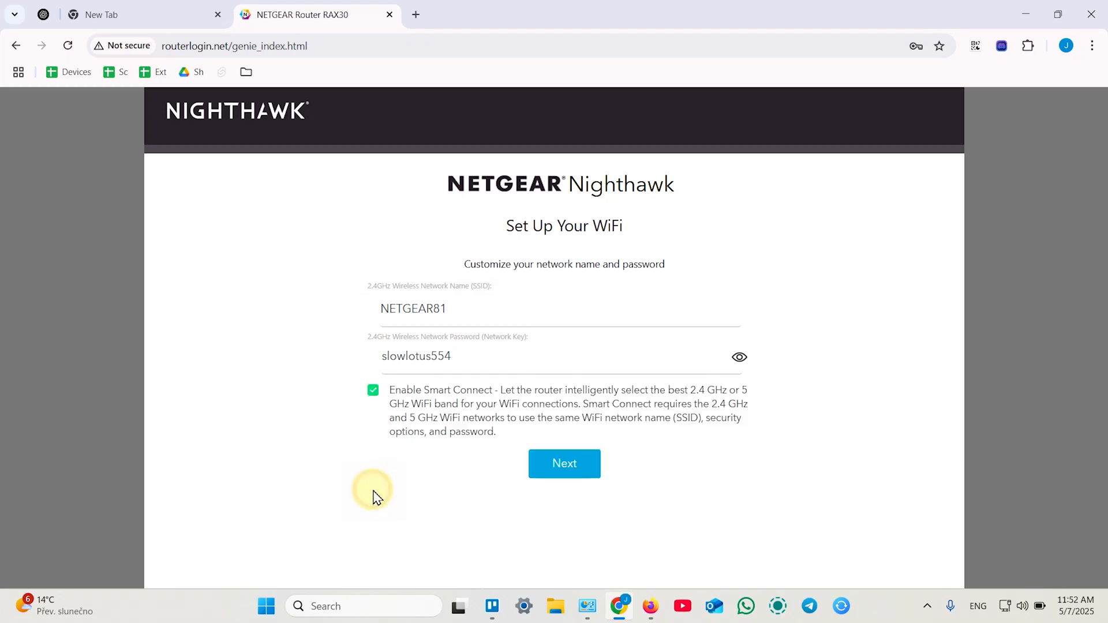
pyautogui.moveTo(613, 402)
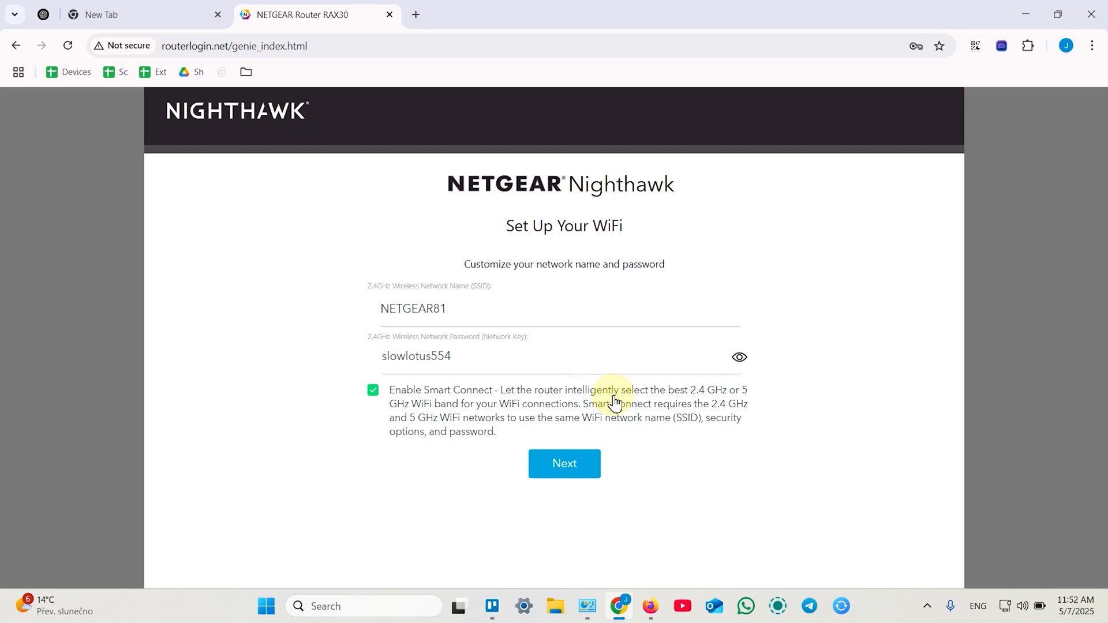
pyautogui.moveTo(721, 402)
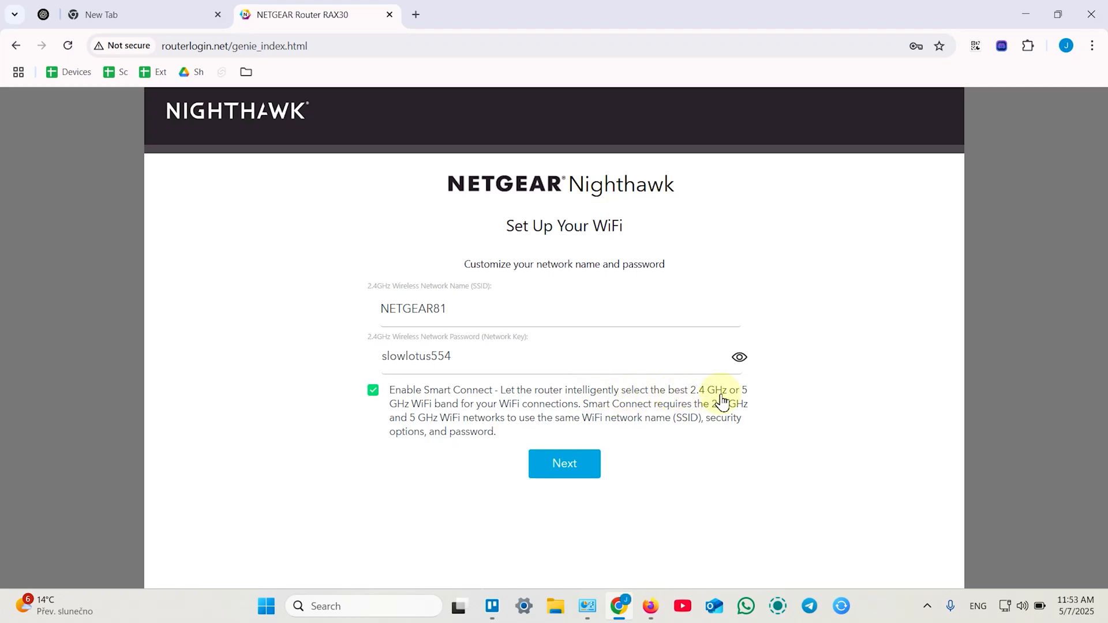
pyautogui.click(564, 464)
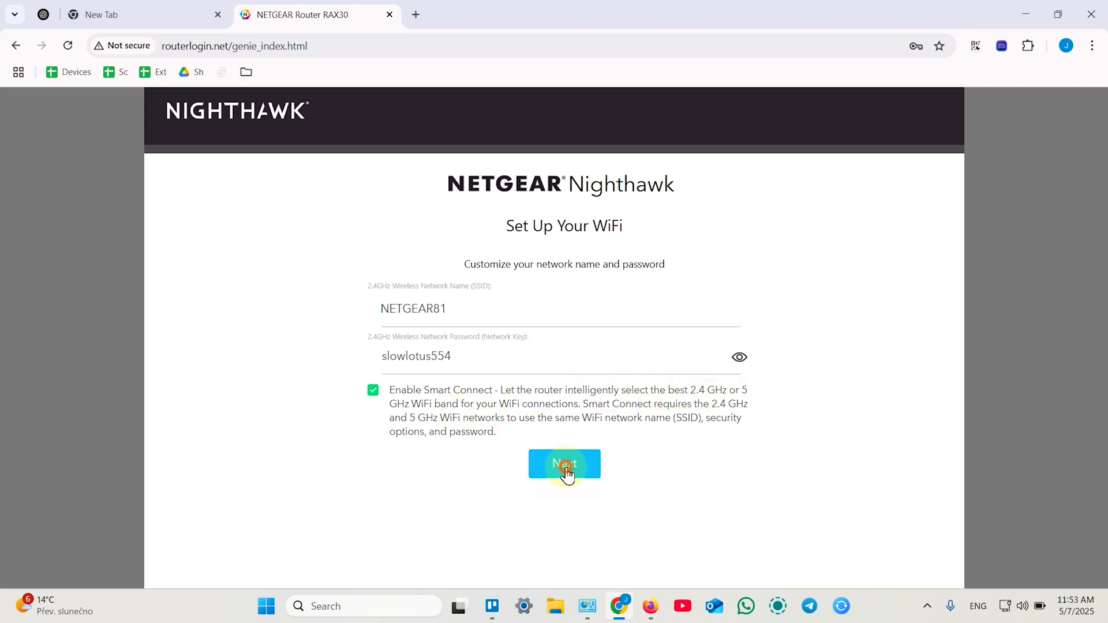
pyautogui.click(564, 465)
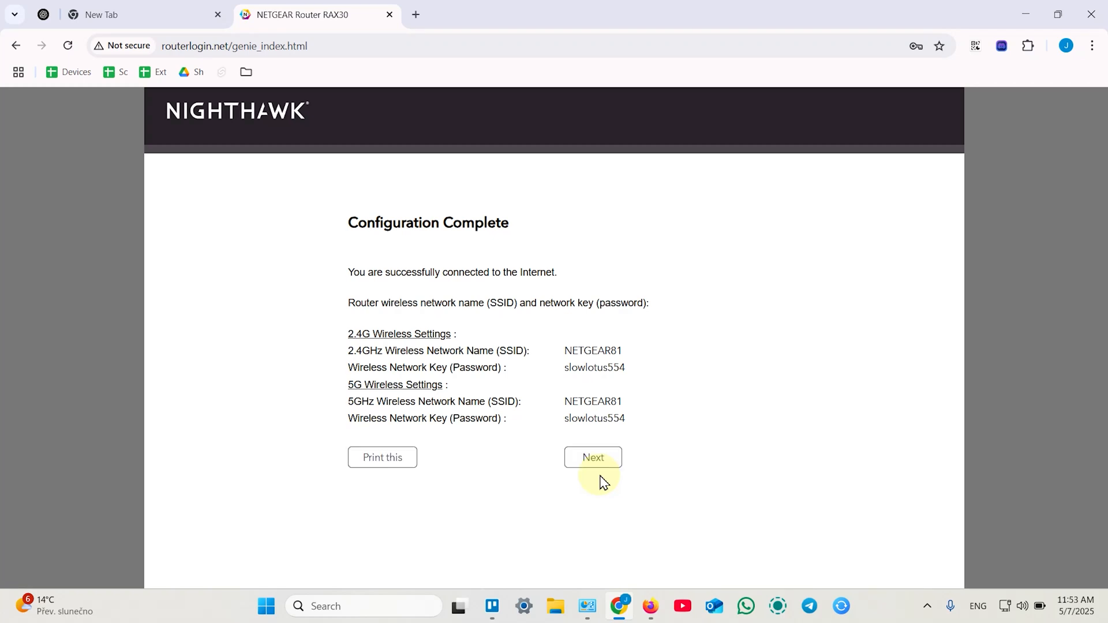
pyautogui.moveTo(562, 360)
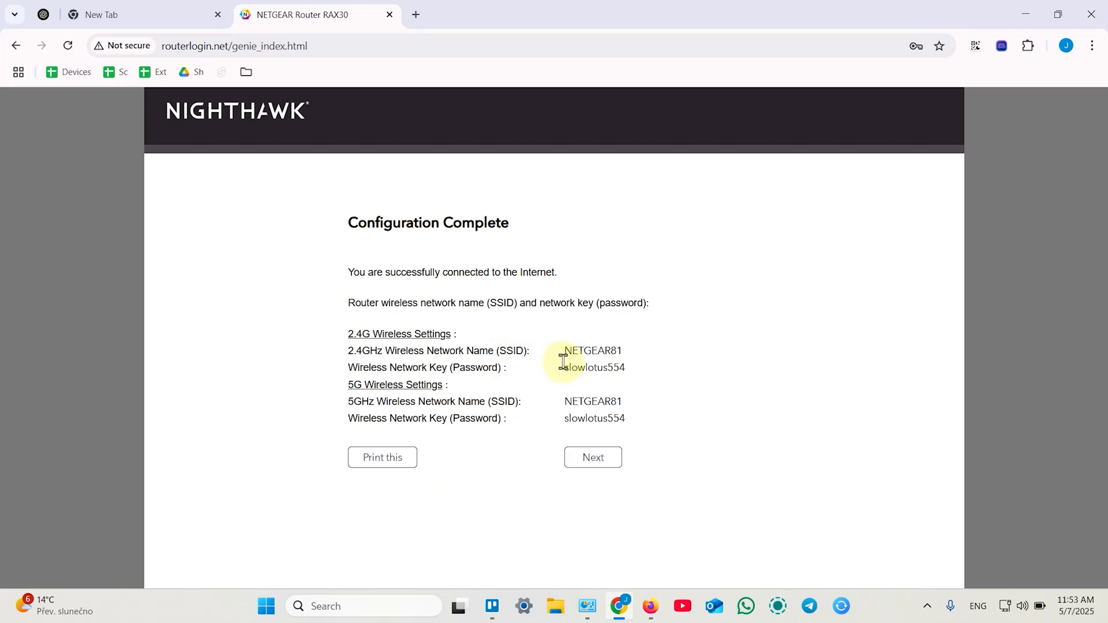
pyautogui.moveTo(657, 471)
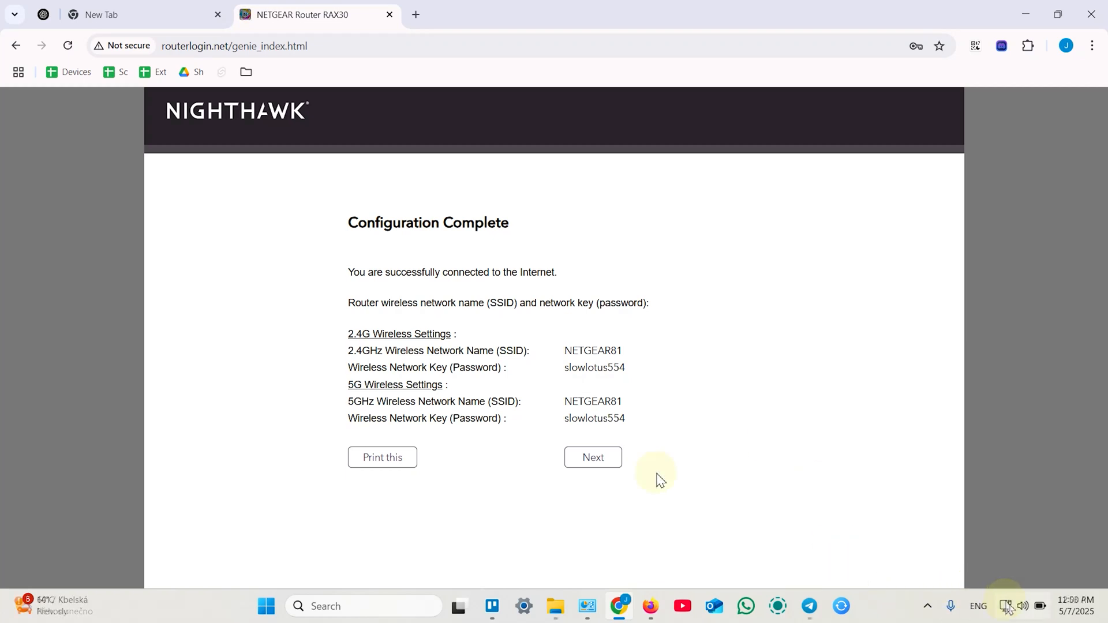
pyautogui.moveTo(654, 491)
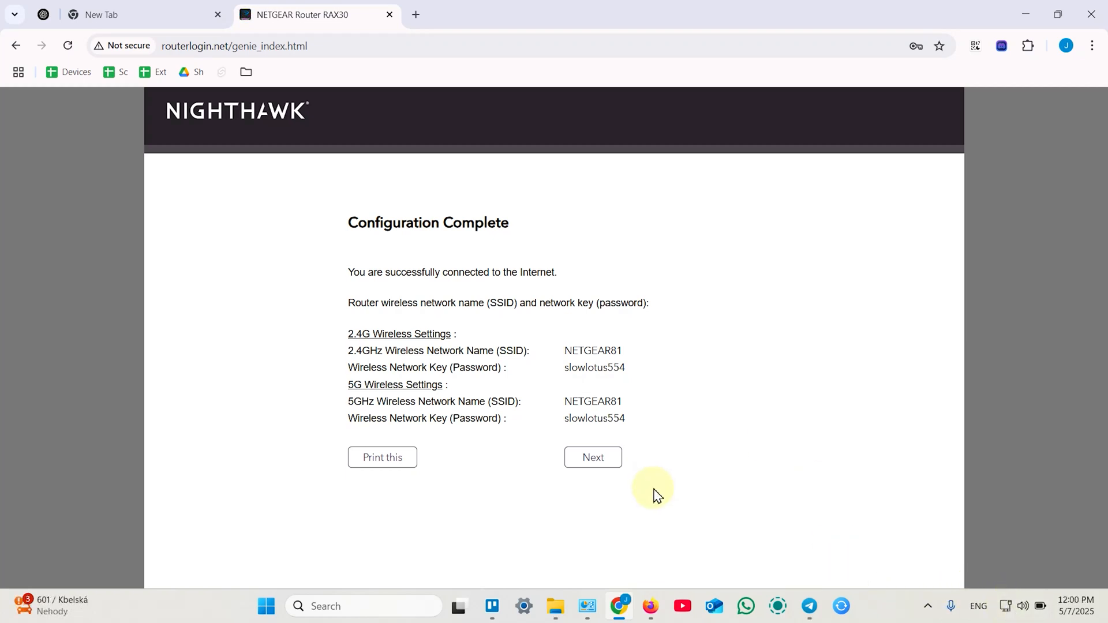
pyautogui.moveTo(594, 457)
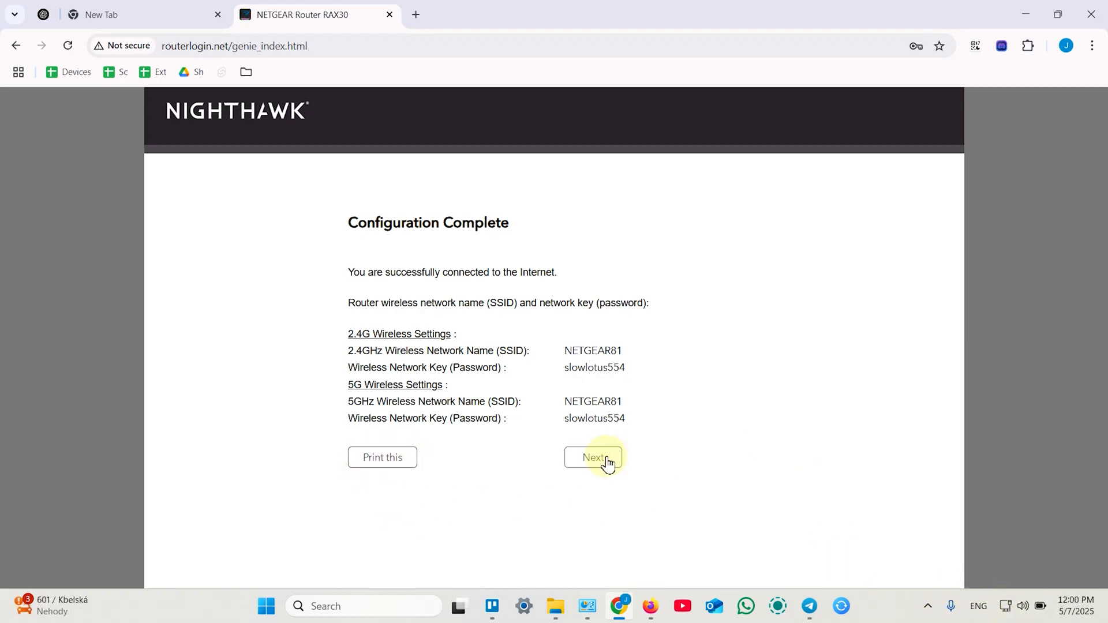
# Step: Continue past the Configuration Complete summary to the firmware version check
pyautogui.click(593, 458)
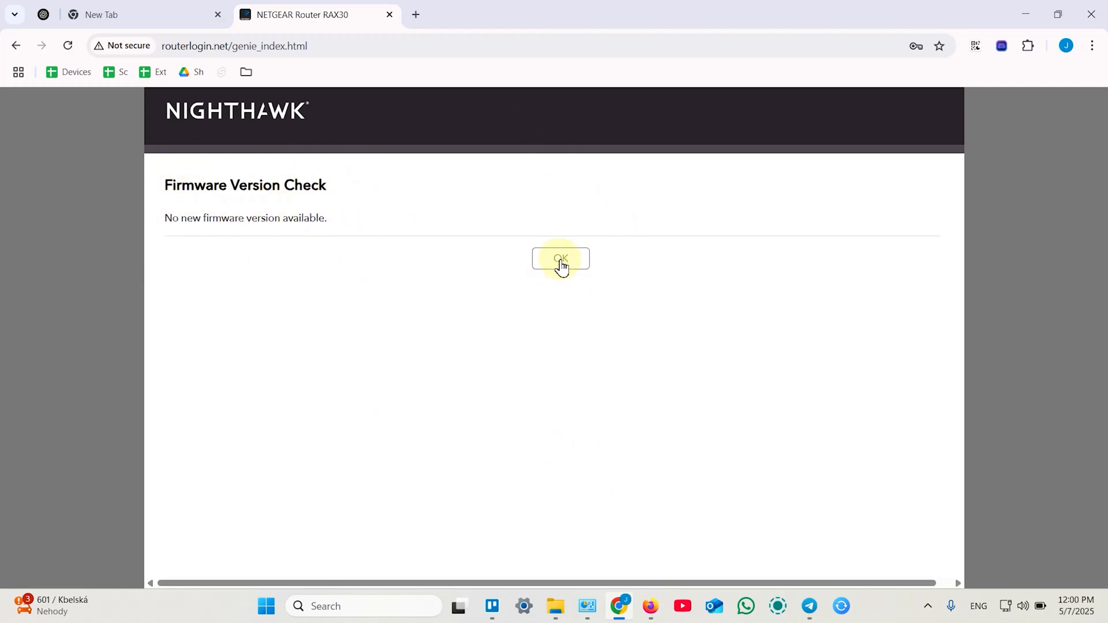
# Step: Confirm no new firmware is available and close the NETGEAR router tab
pyautogui.click(560, 258)
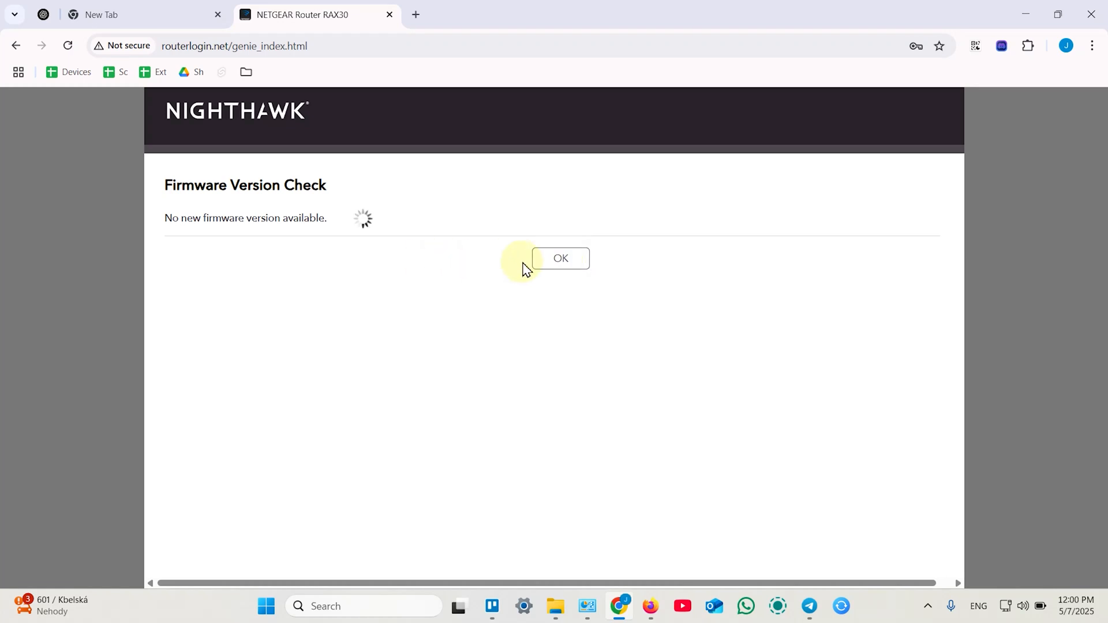
pyautogui.click(560, 258)
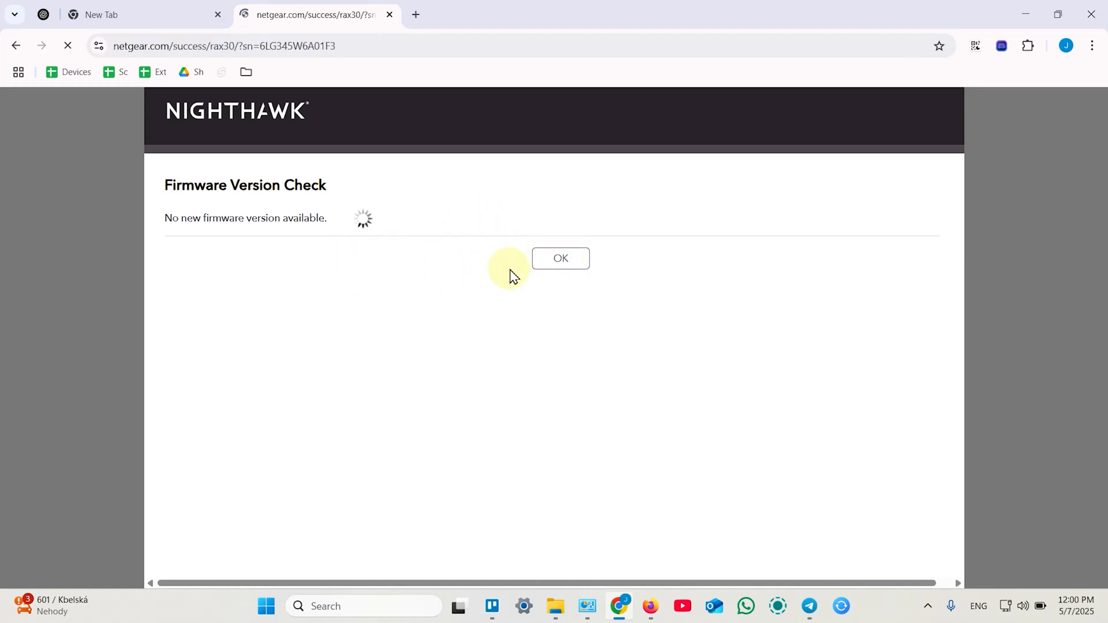
pyautogui.click(560, 258)
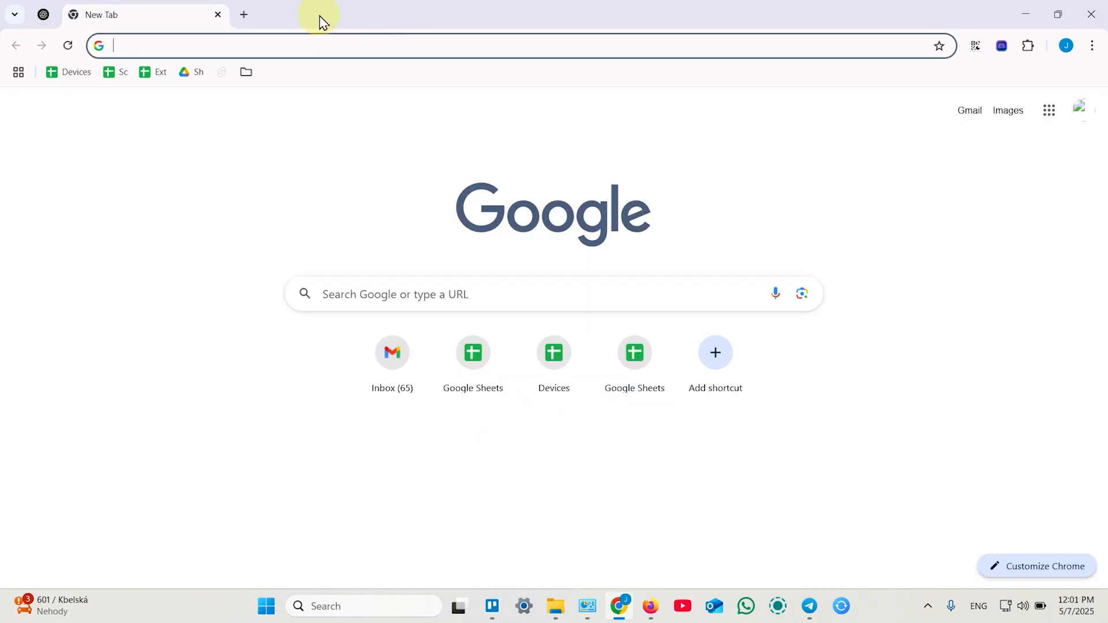
pyautogui.moveTo(197, 40)
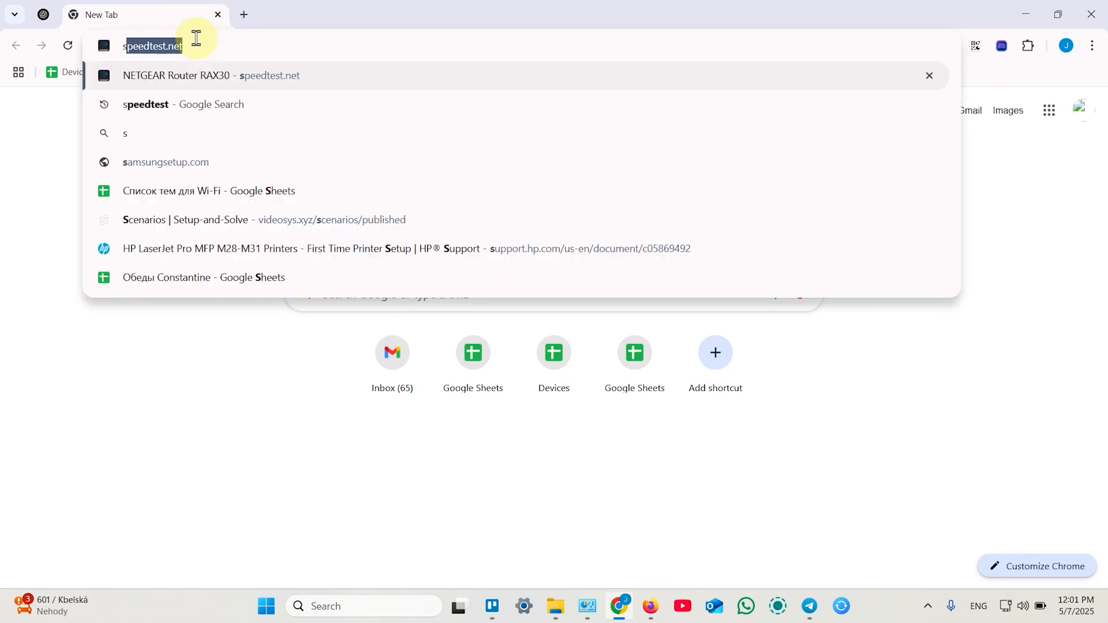
# Step: Load speedtest.net, start the test, and allow location access this time
pyautogui.press('Return')
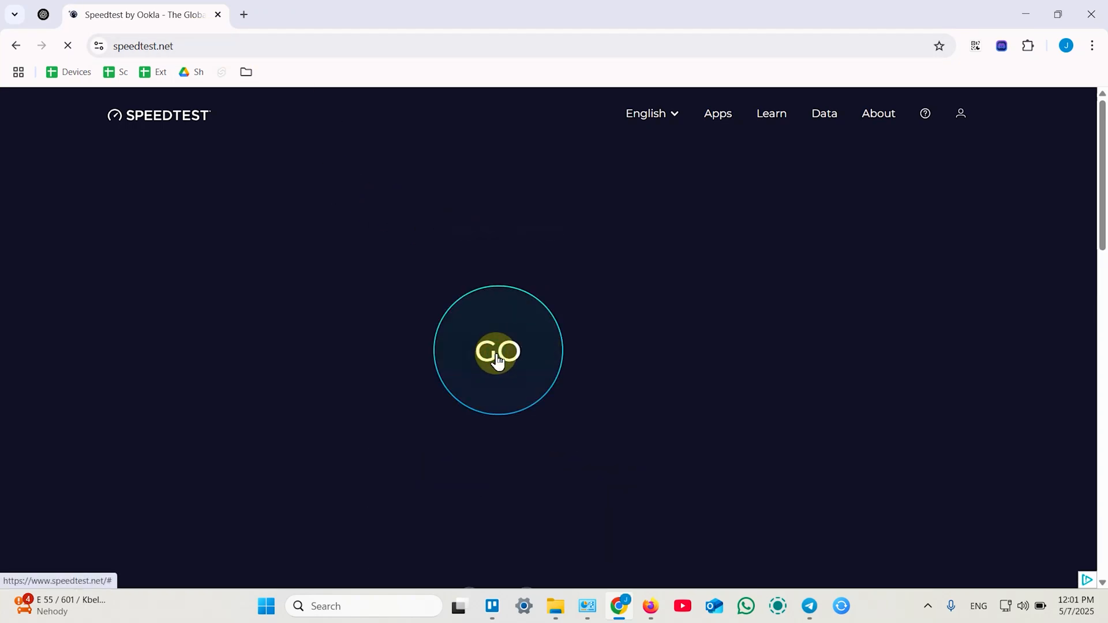
pyautogui.click(498, 352)
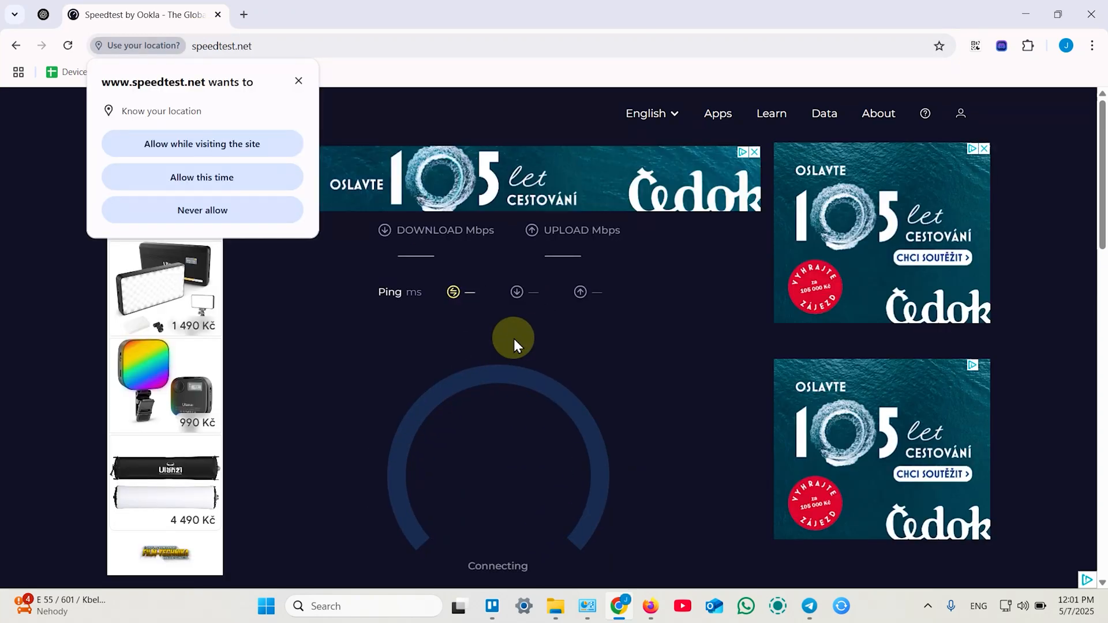
pyautogui.click(202, 177)
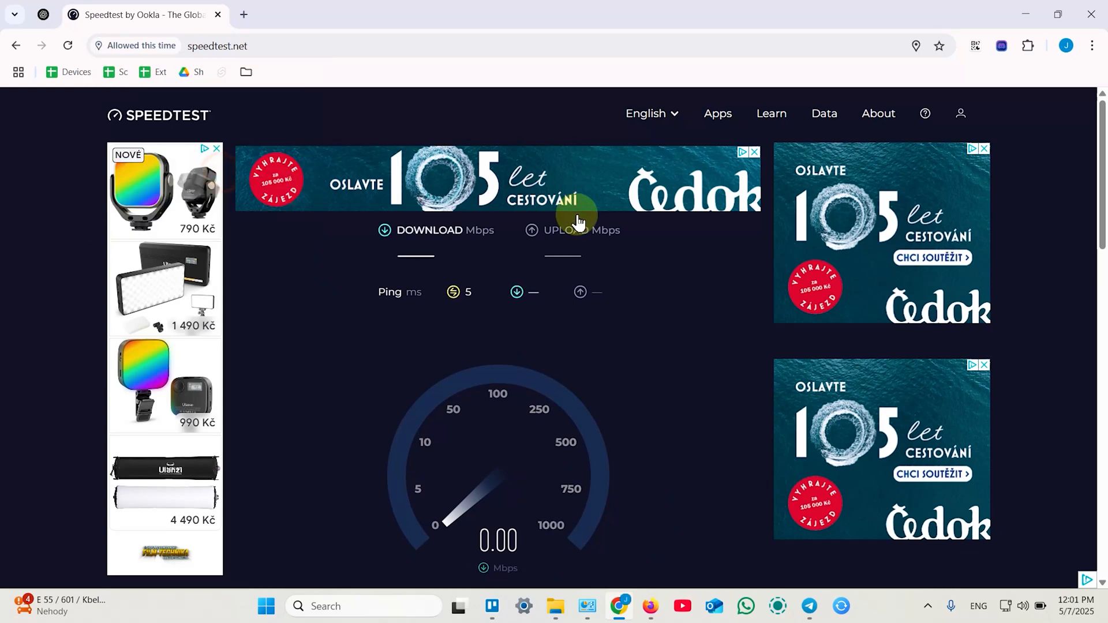
pyautogui.scroll(-3)
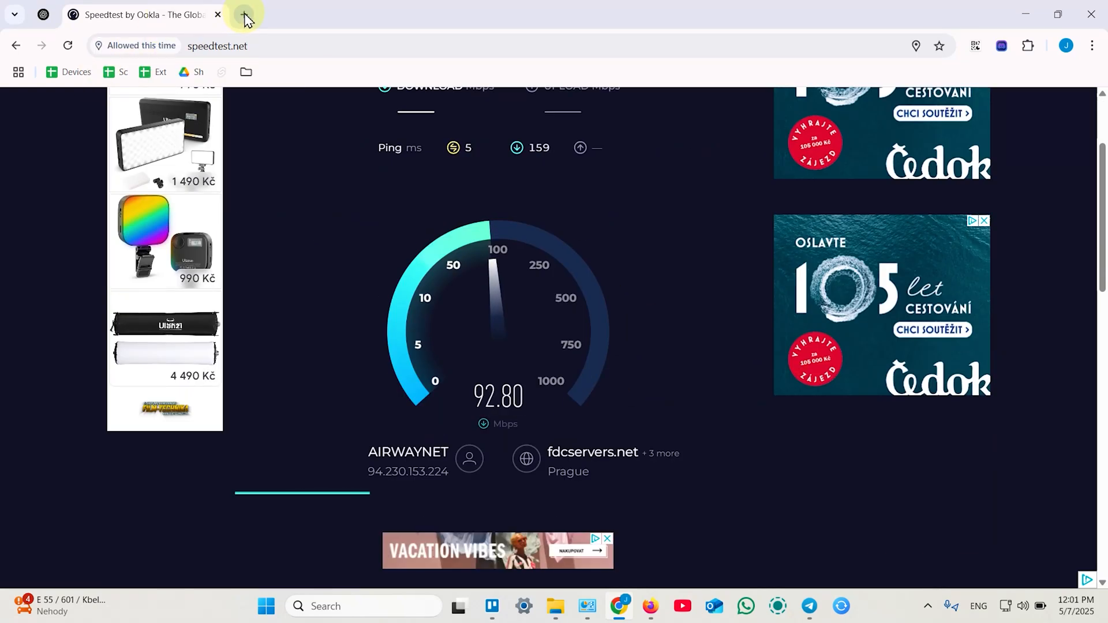
pyautogui.moveTo(244, 14)
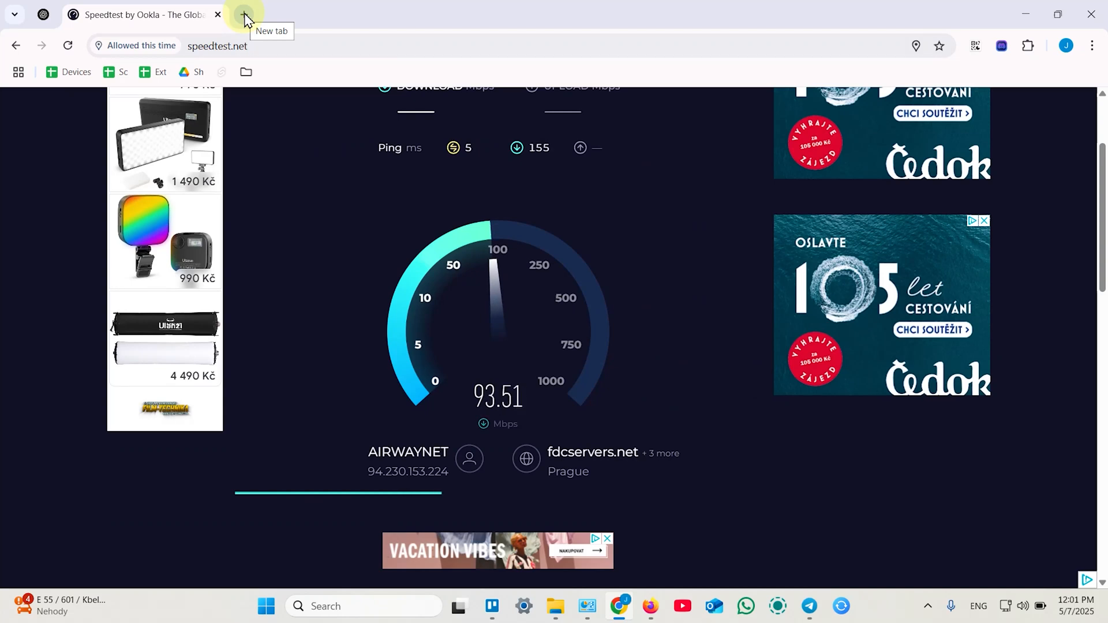
# Step: Go to routerlogin.net in a new tab and proceed past the certificate warning as unsafe
pyautogui.click(245, 14)
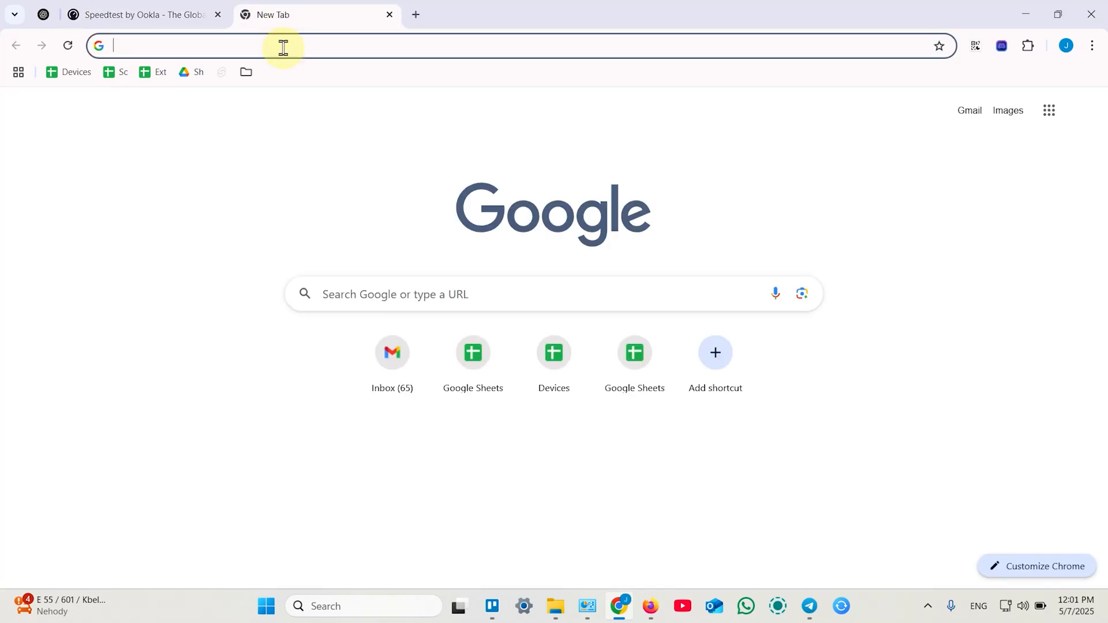
pyautogui.write('routerlogin.net')
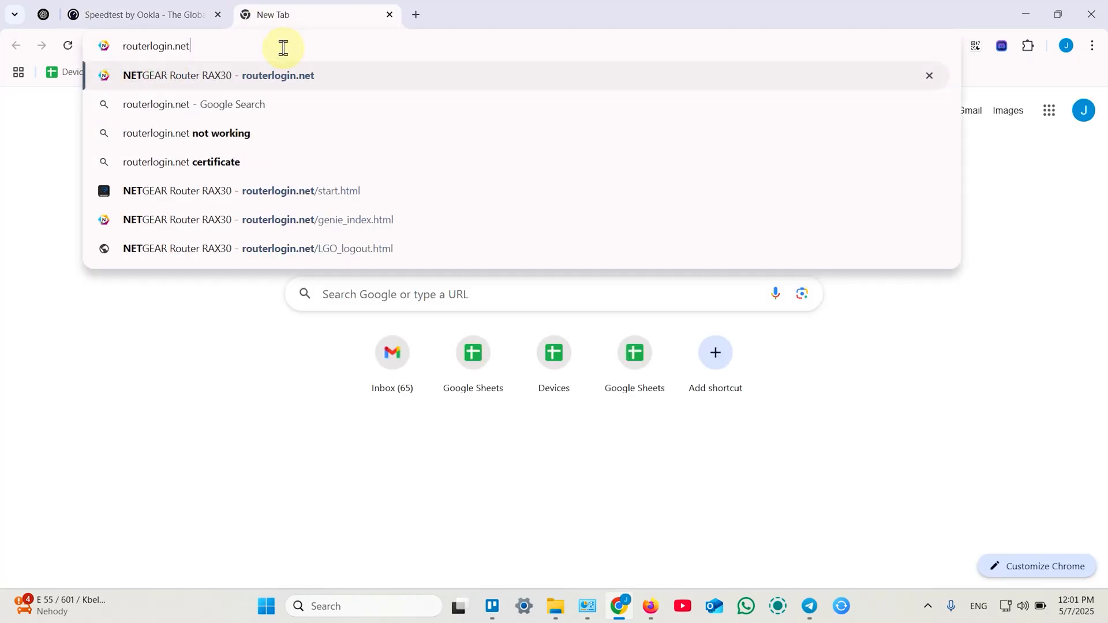
pyautogui.press('Return')
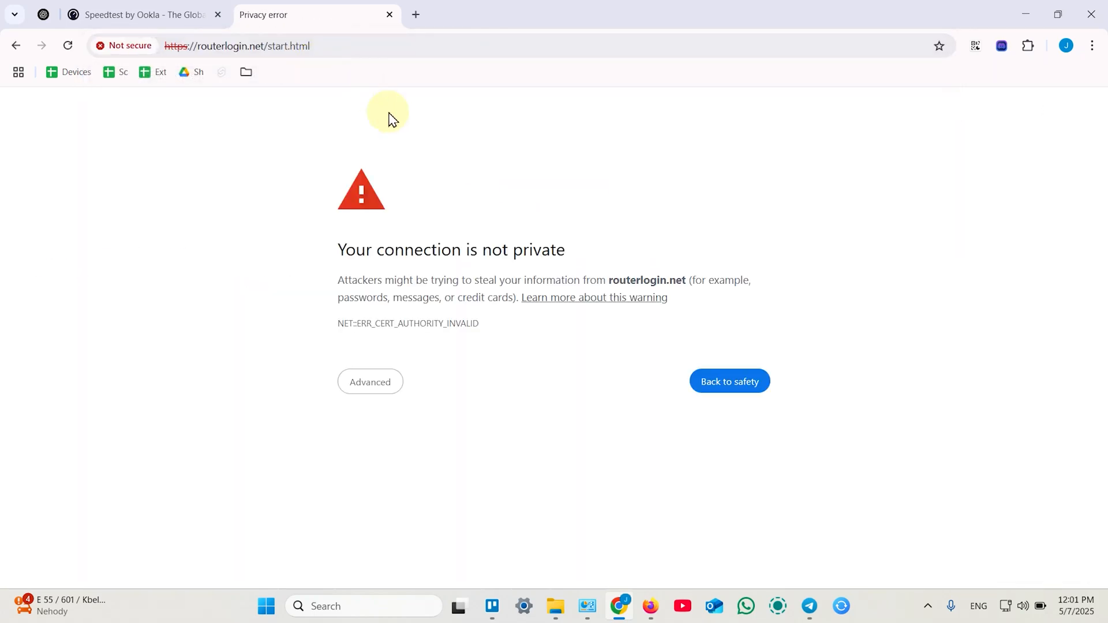
pyautogui.moveTo(125, 239)
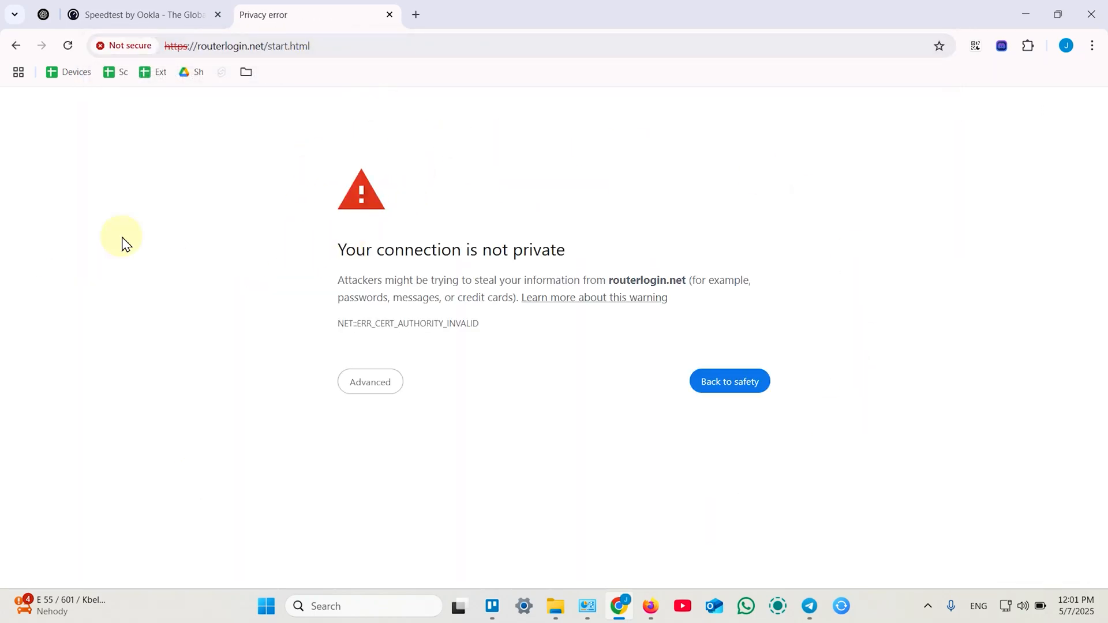
pyautogui.click(369, 382)
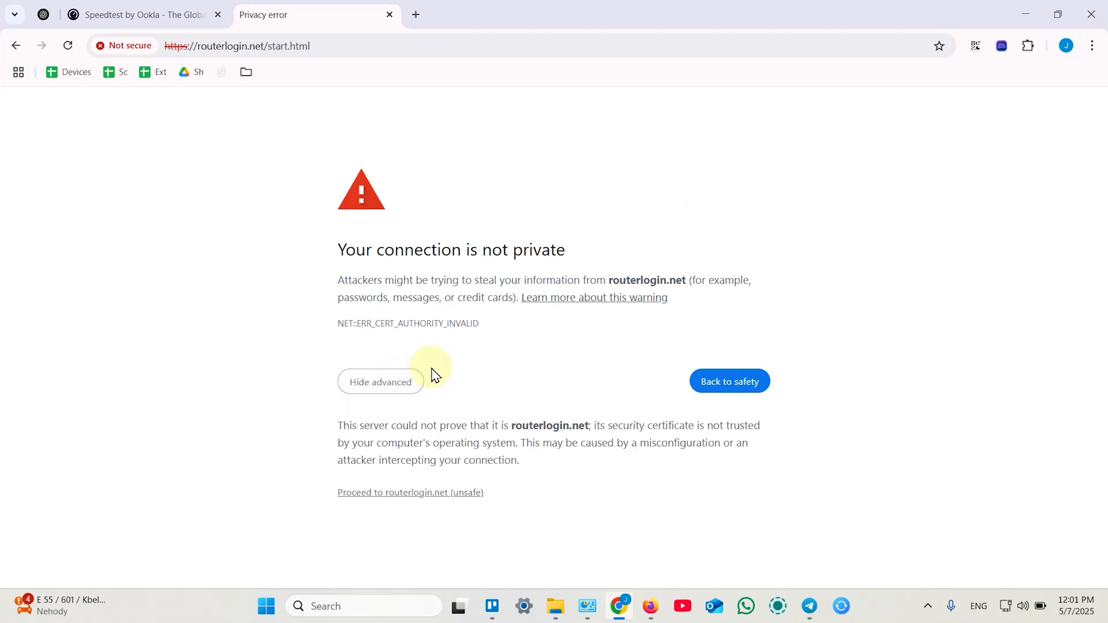
pyautogui.moveTo(433, 500)
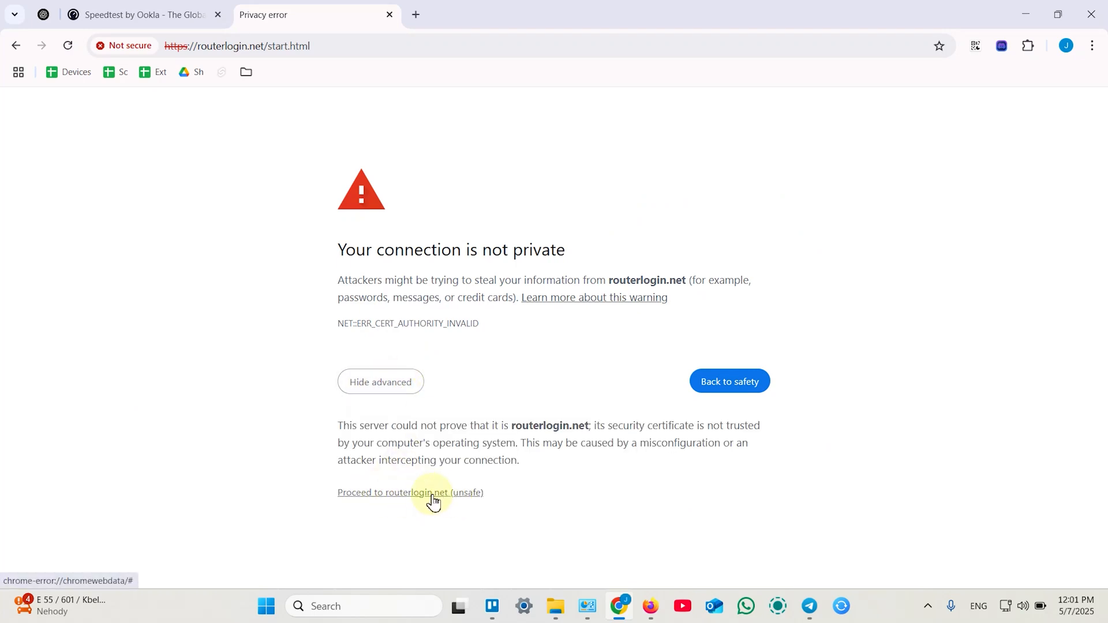
pyautogui.click(410, 492)
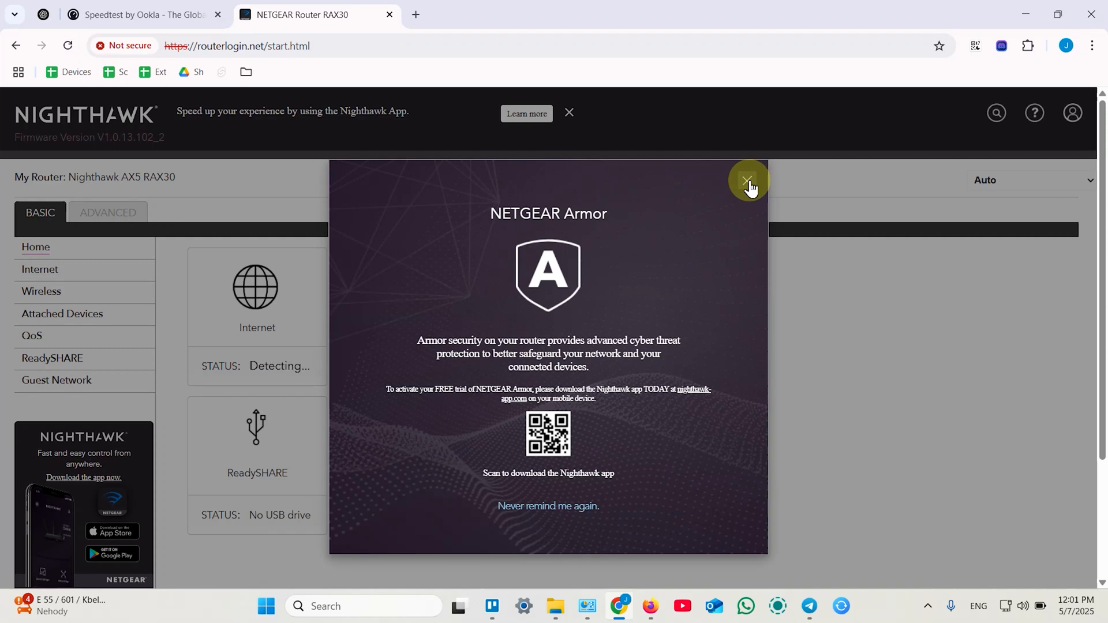
# Step: Dismiss the NETGEAR Armor promotion and switch to the ADVANCED home with router and internet port info
pyautogui.click(748, 181)
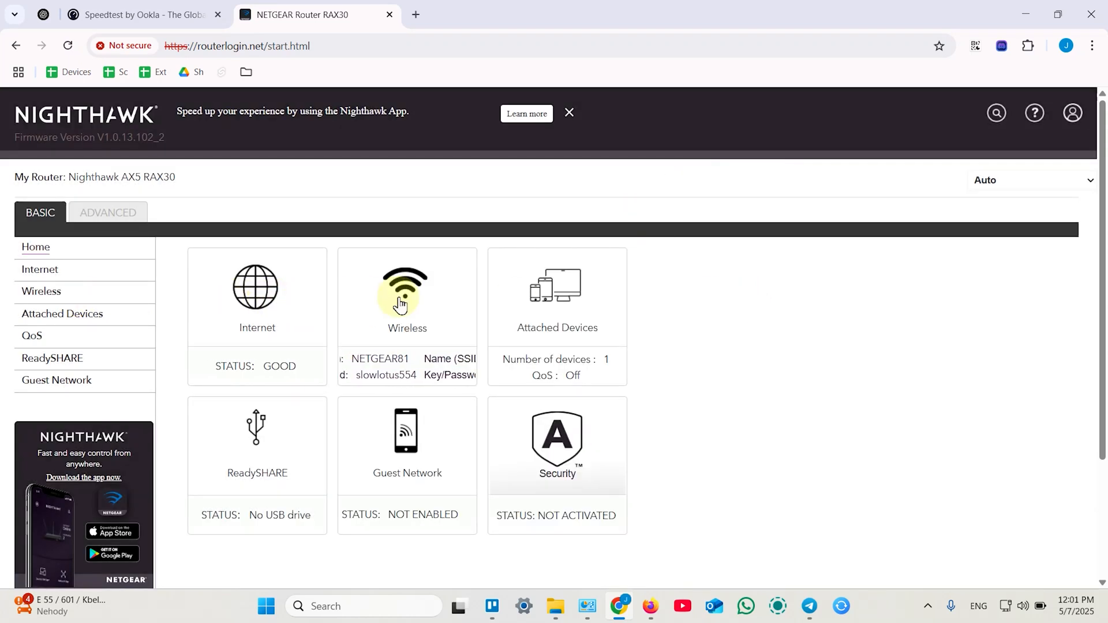
pyautogui.moveTo(107, 213)
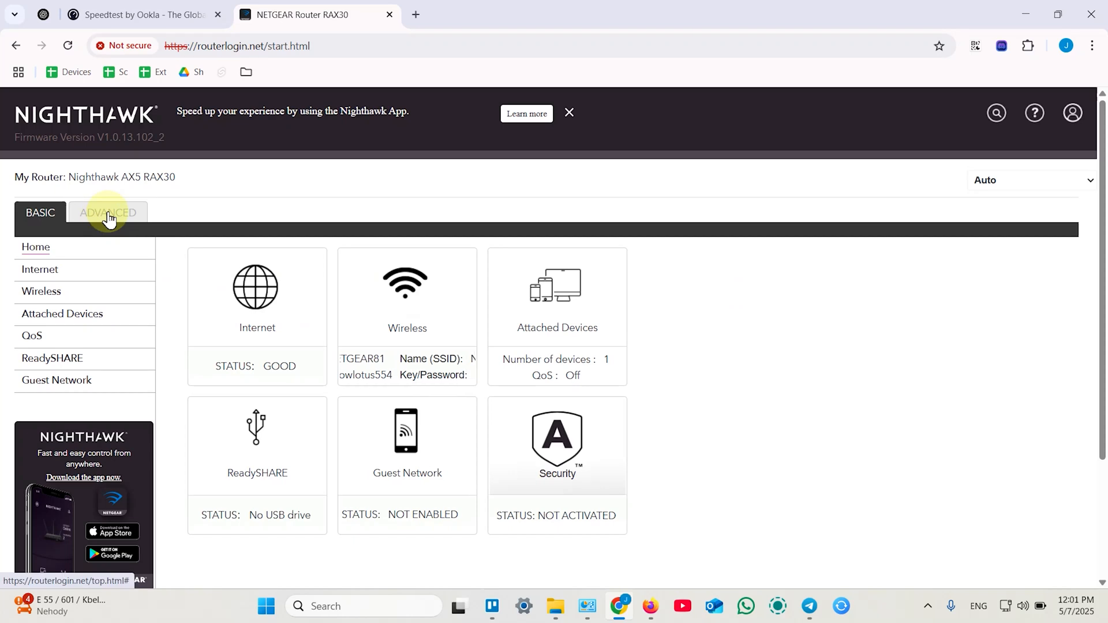
pyautogui.click(108, 213)
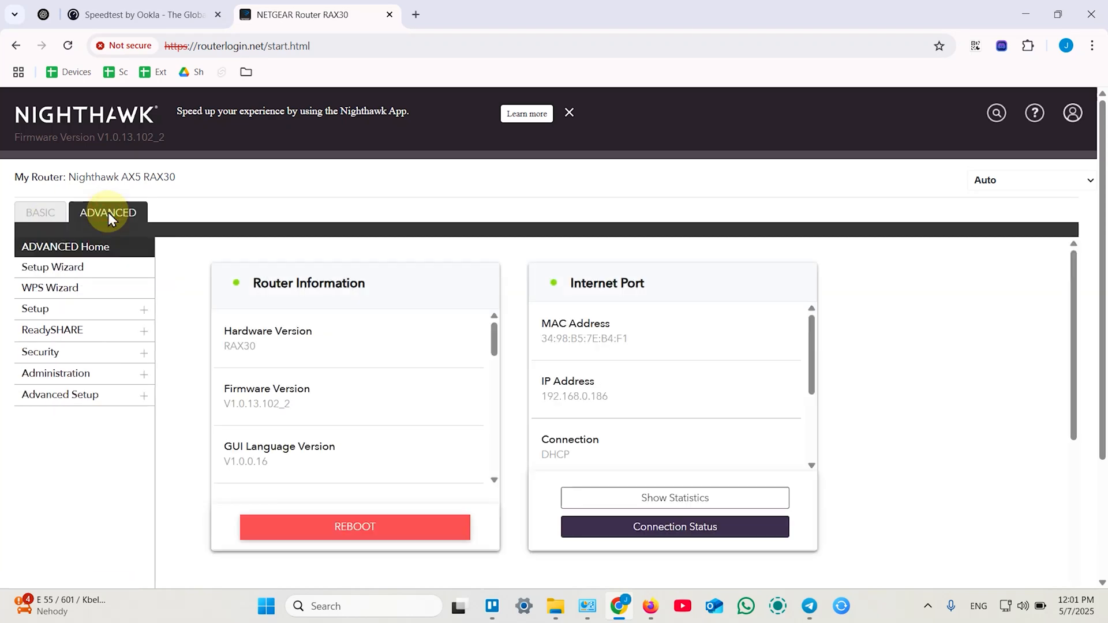
pyautogui.moveTo(80, 402)
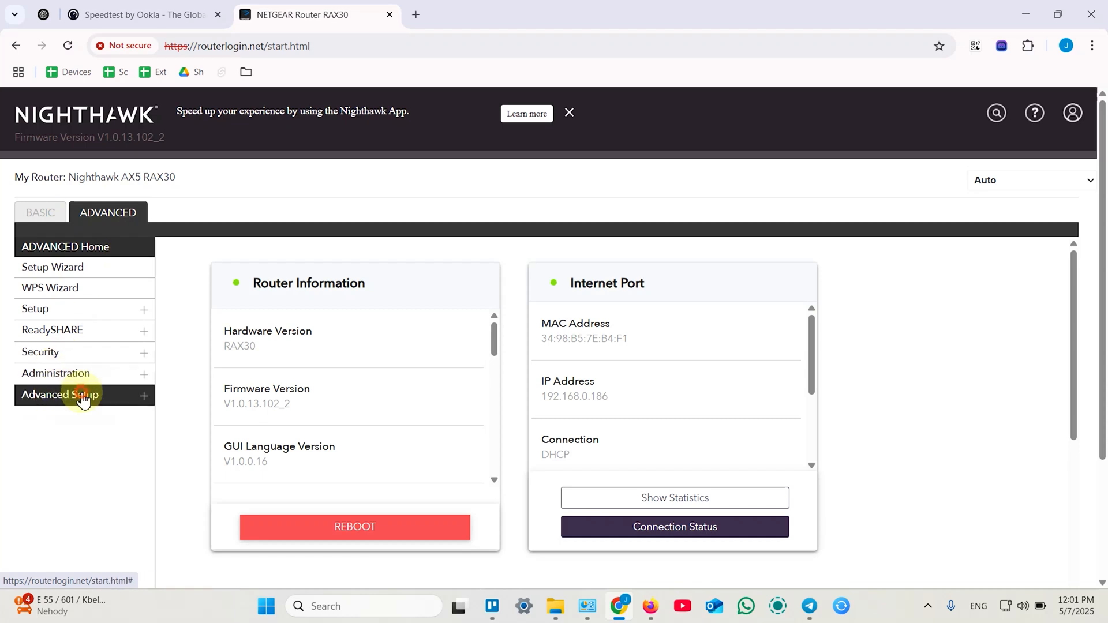
# Step: Show the Router / AP / Bridge Mode page under Advanced Setup, leaving Router Mode selected
pyautogui.click(60, 394)
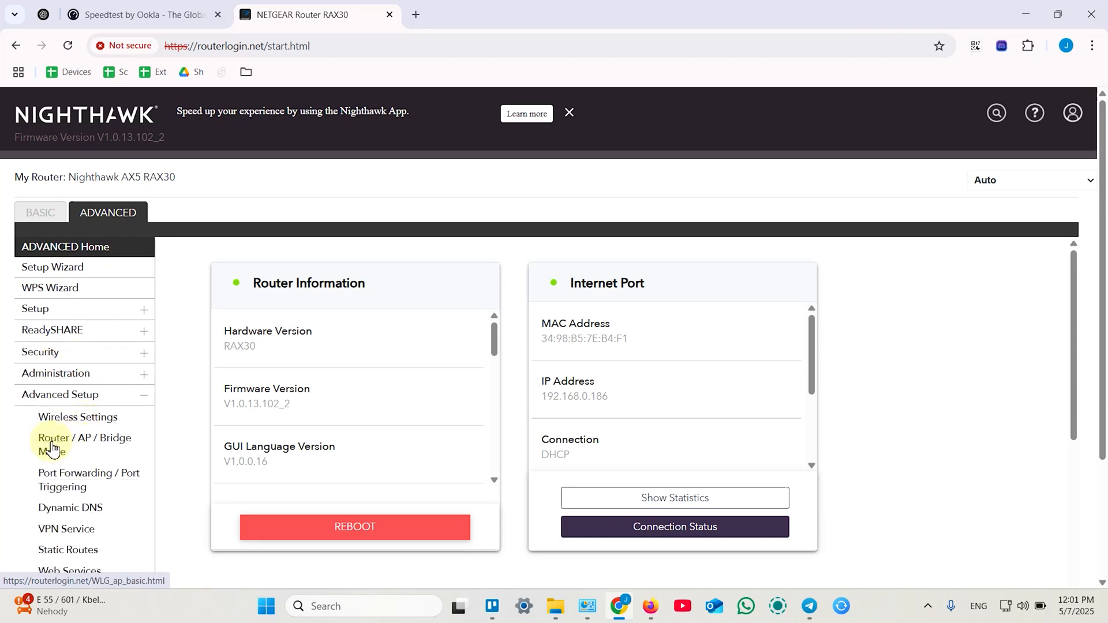
pyautogui.click(83, 445)
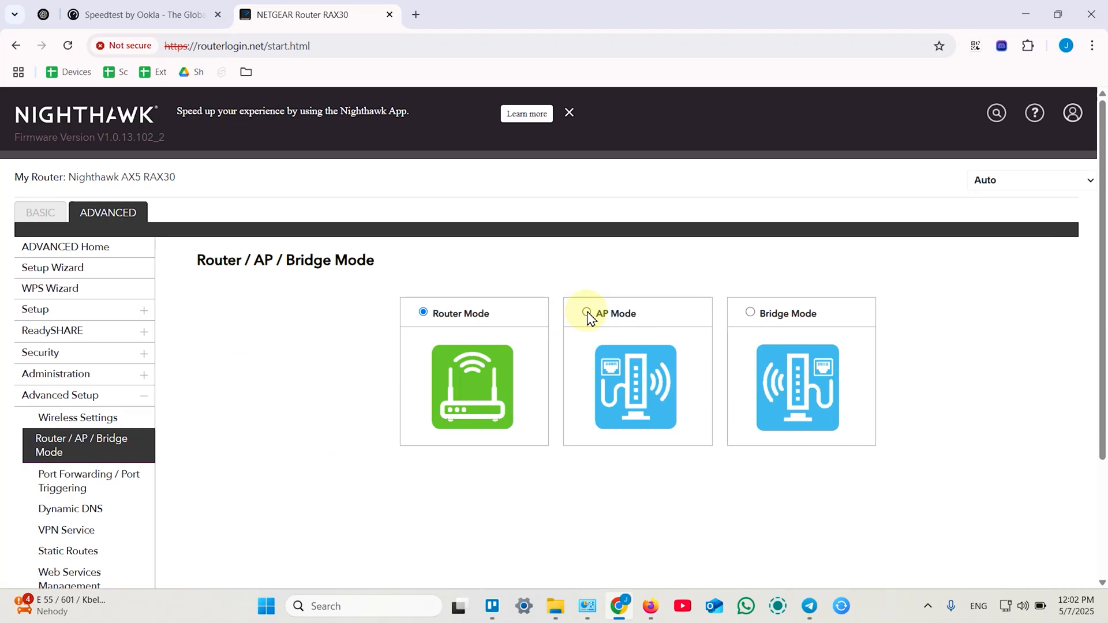
pyautogui.moveTo(752, 318)
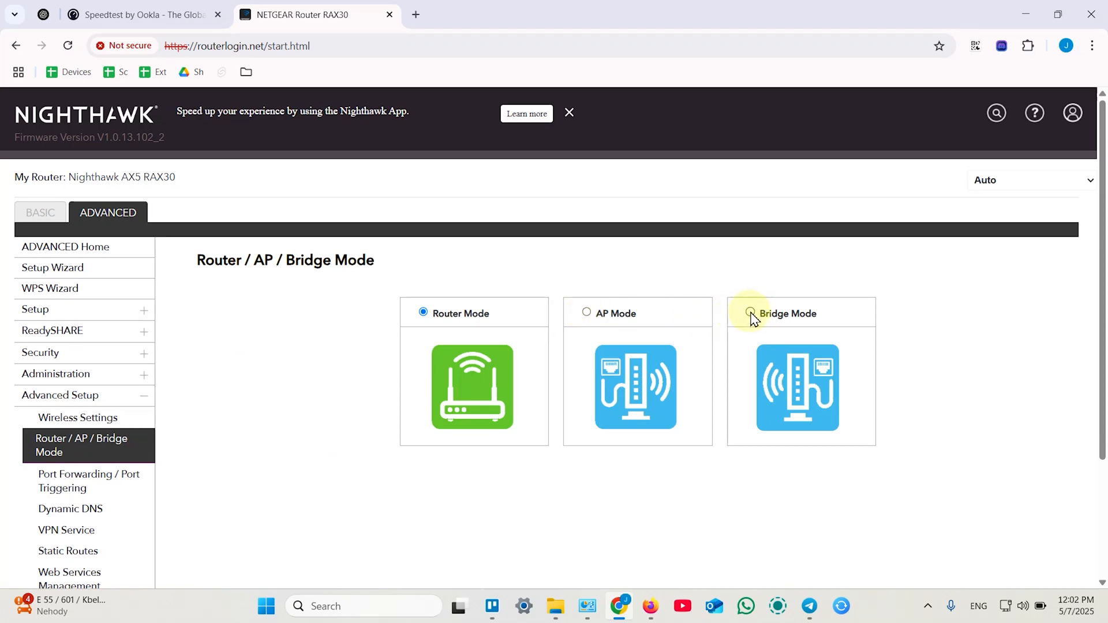
pyautogui.moveTo(587, 317)
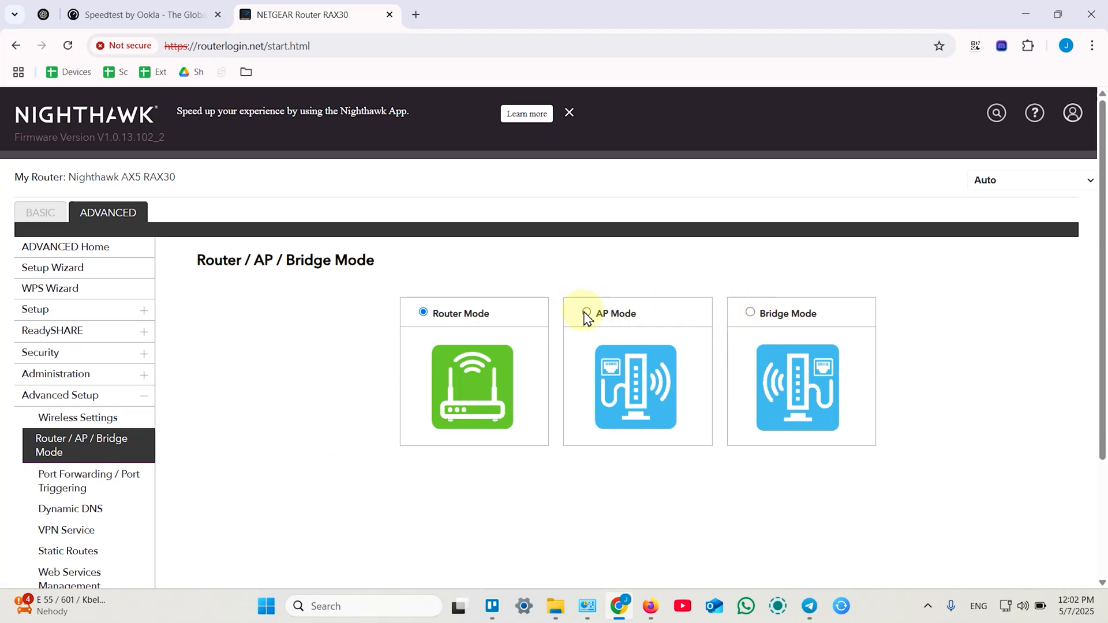
pyautogui.moveTo(752, 313)
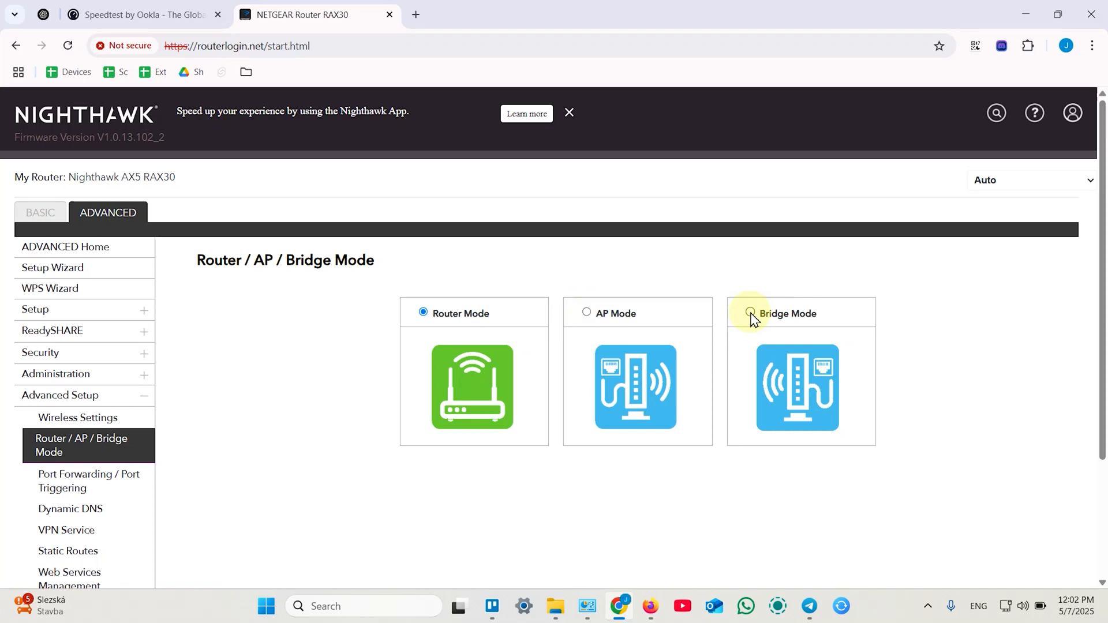
pyautogui.moveTo(831, 337)
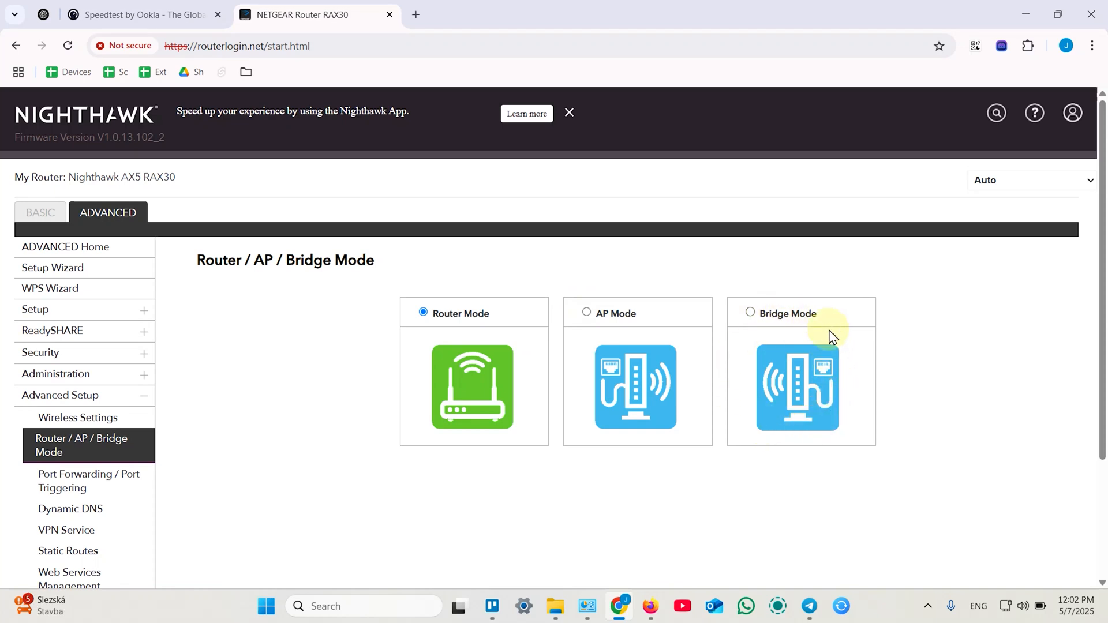
pyautogui.moveTo(770, 386)
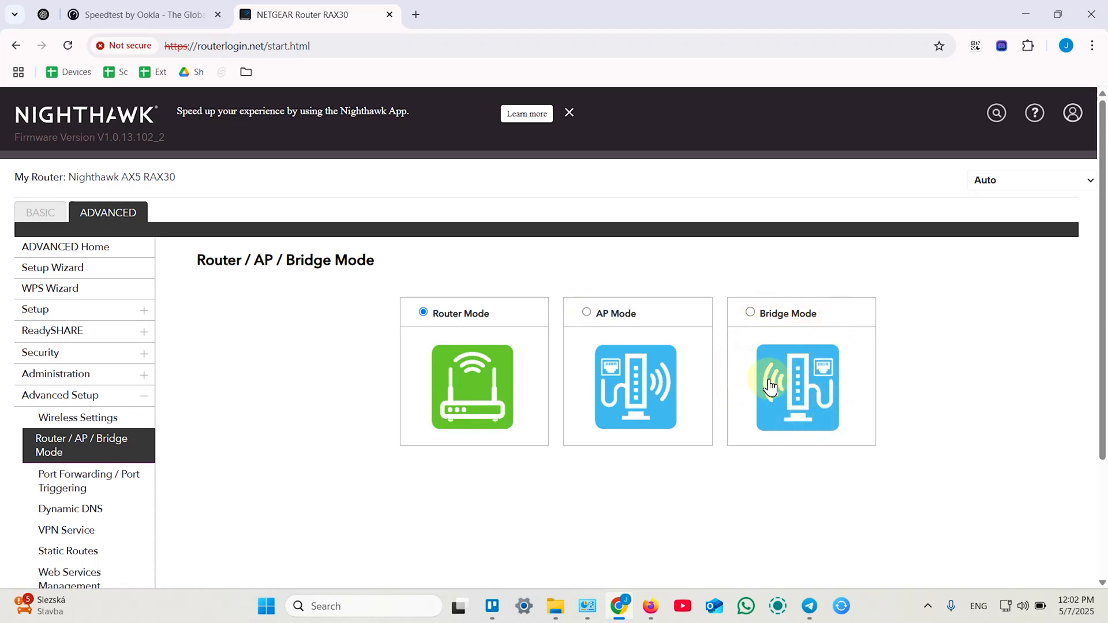
pyautogui.moveTo(800, 394)
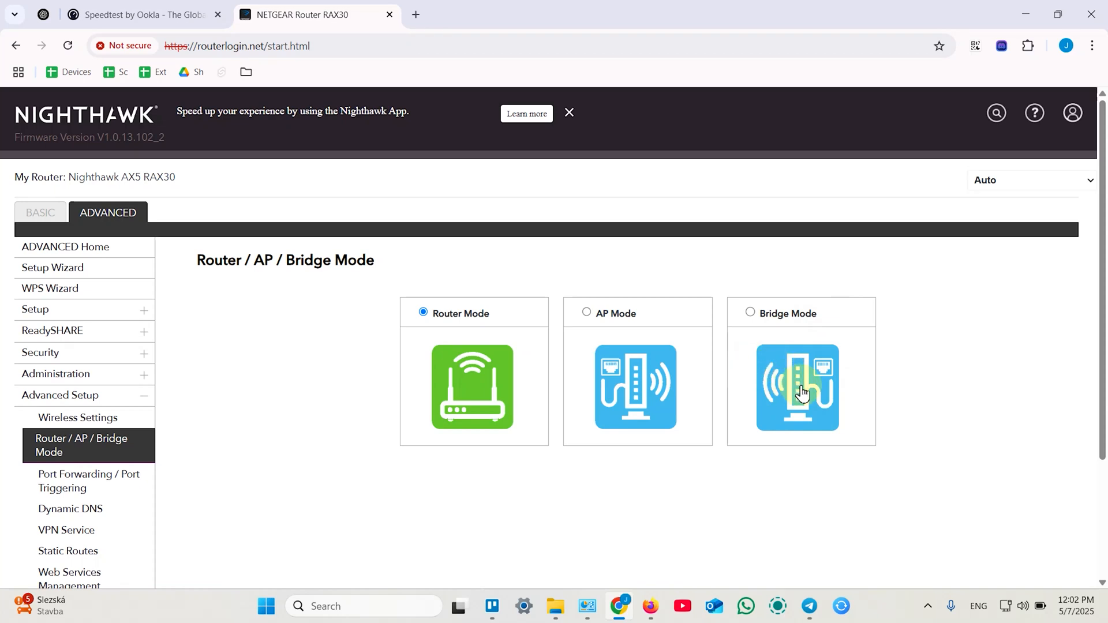
pyautogui.moveTo(798, 378)
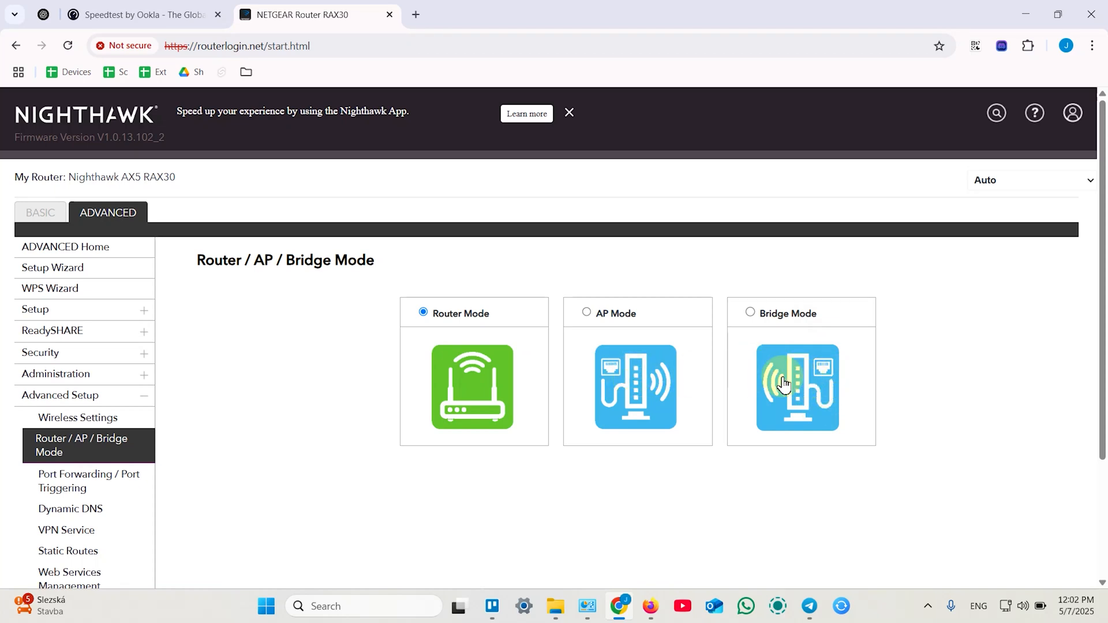
pyautogui.moveTo(634, 383)
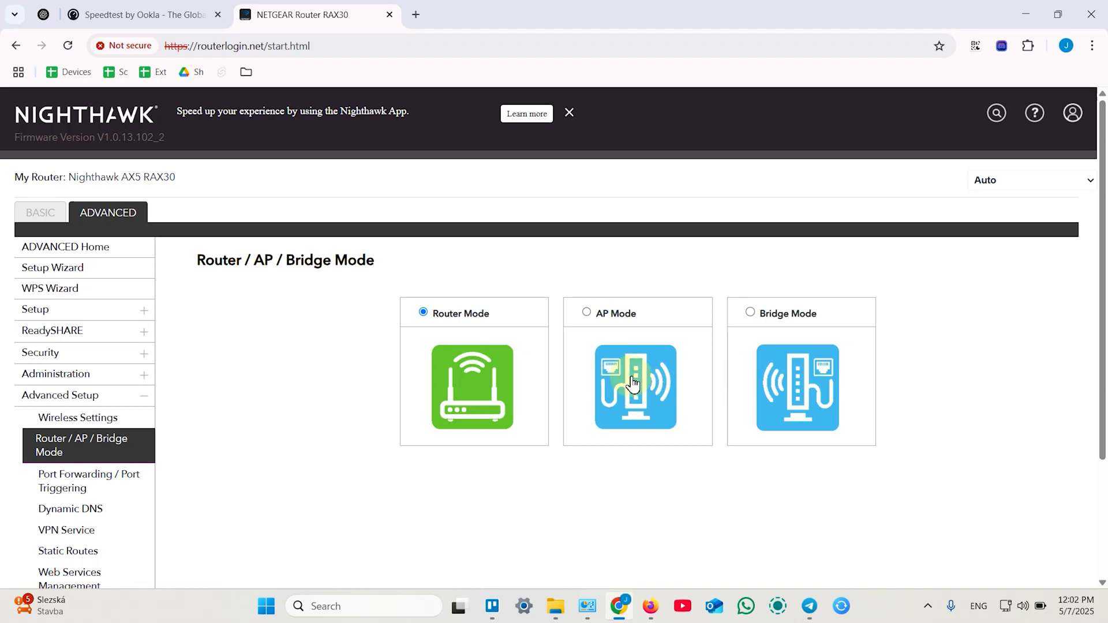
pyautogui.moveTo(440, 276)
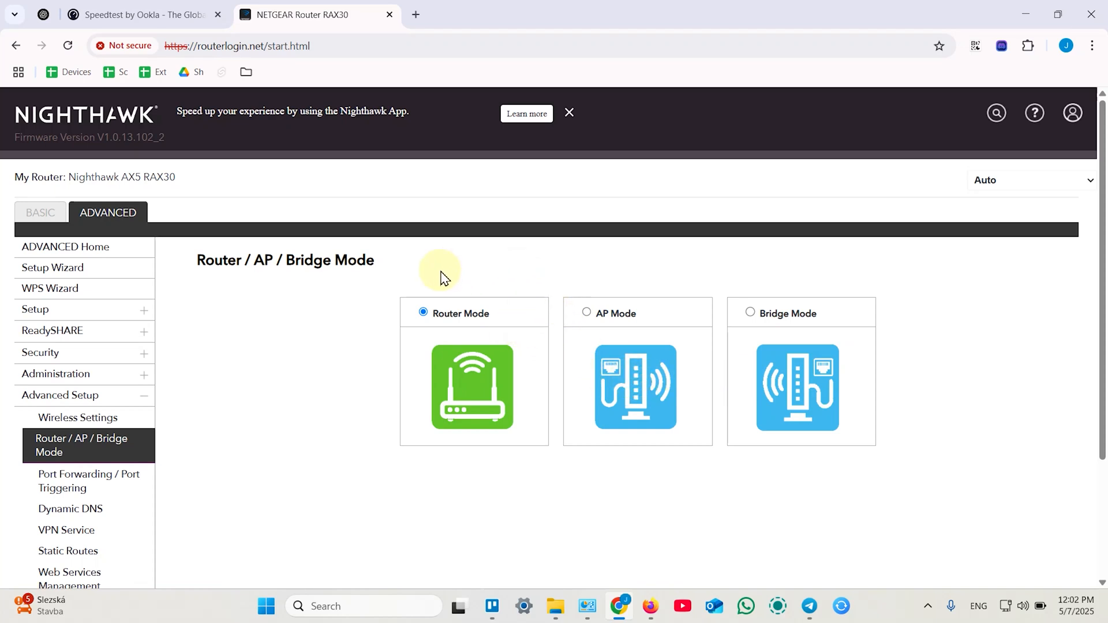
pyautogui.moveTo(416, 277)
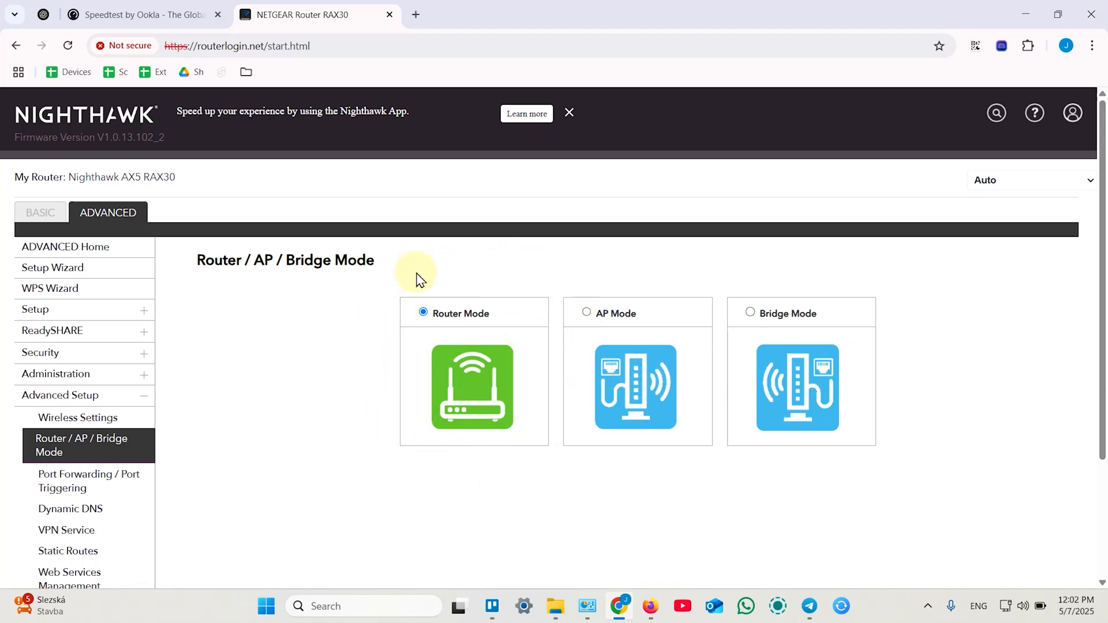